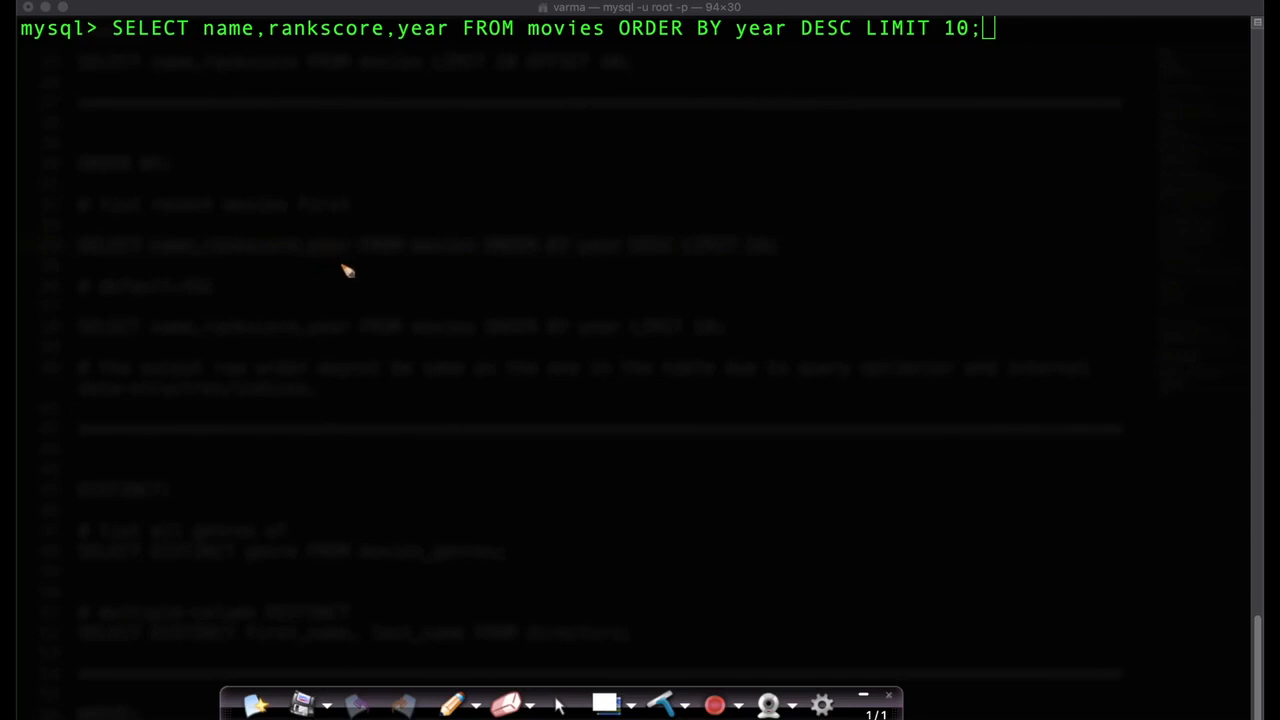
pyautogui.moveTo(492, 76)
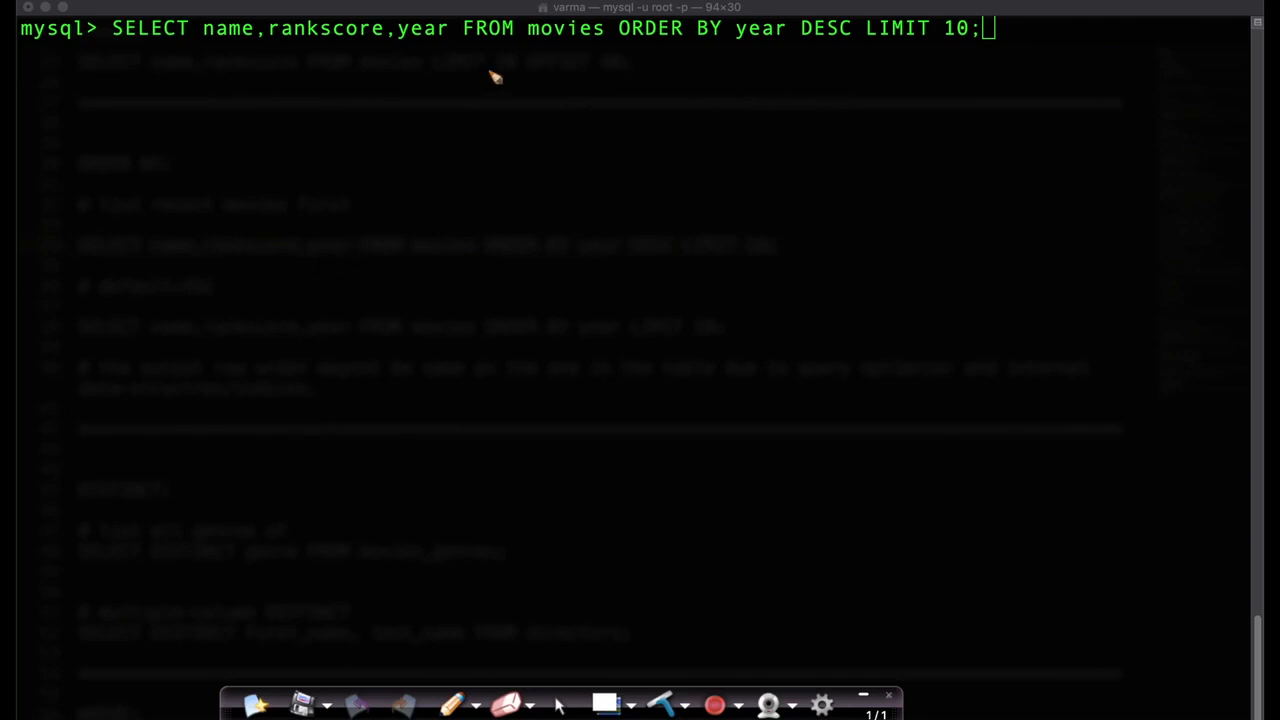
pyautogui.moveTo(624, 44)
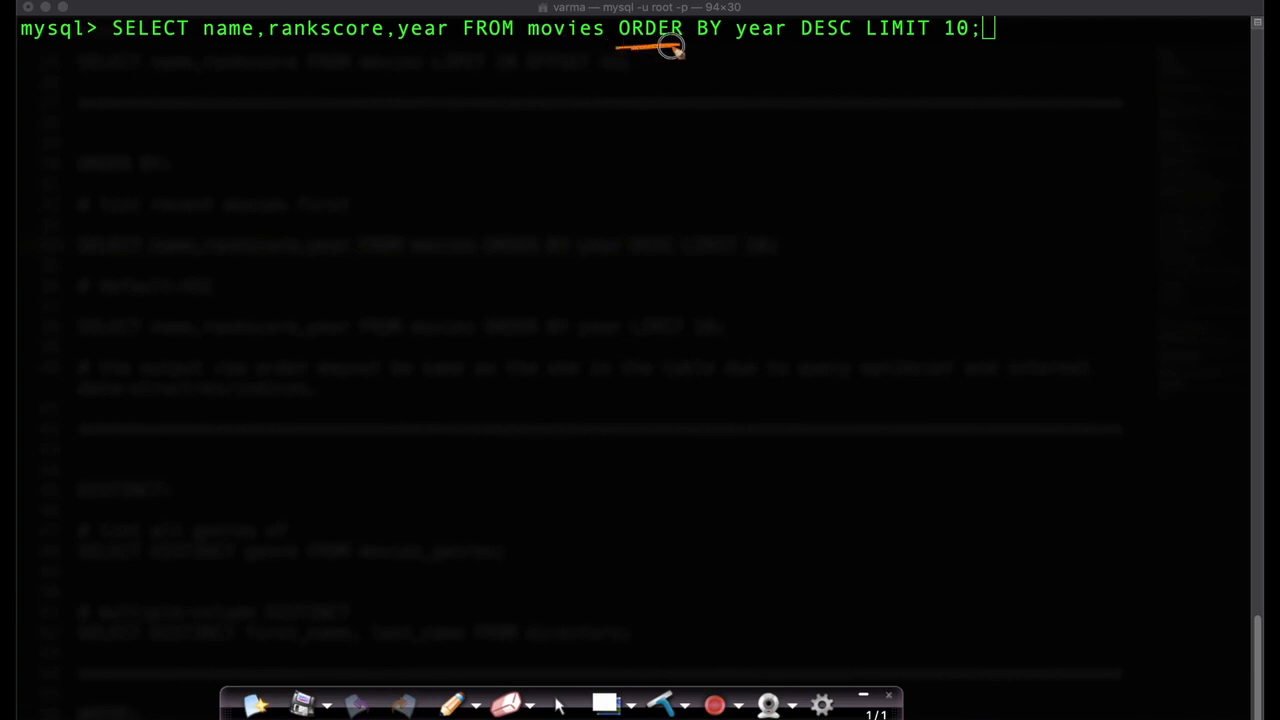
pyautogui.moveTo(462, 68)
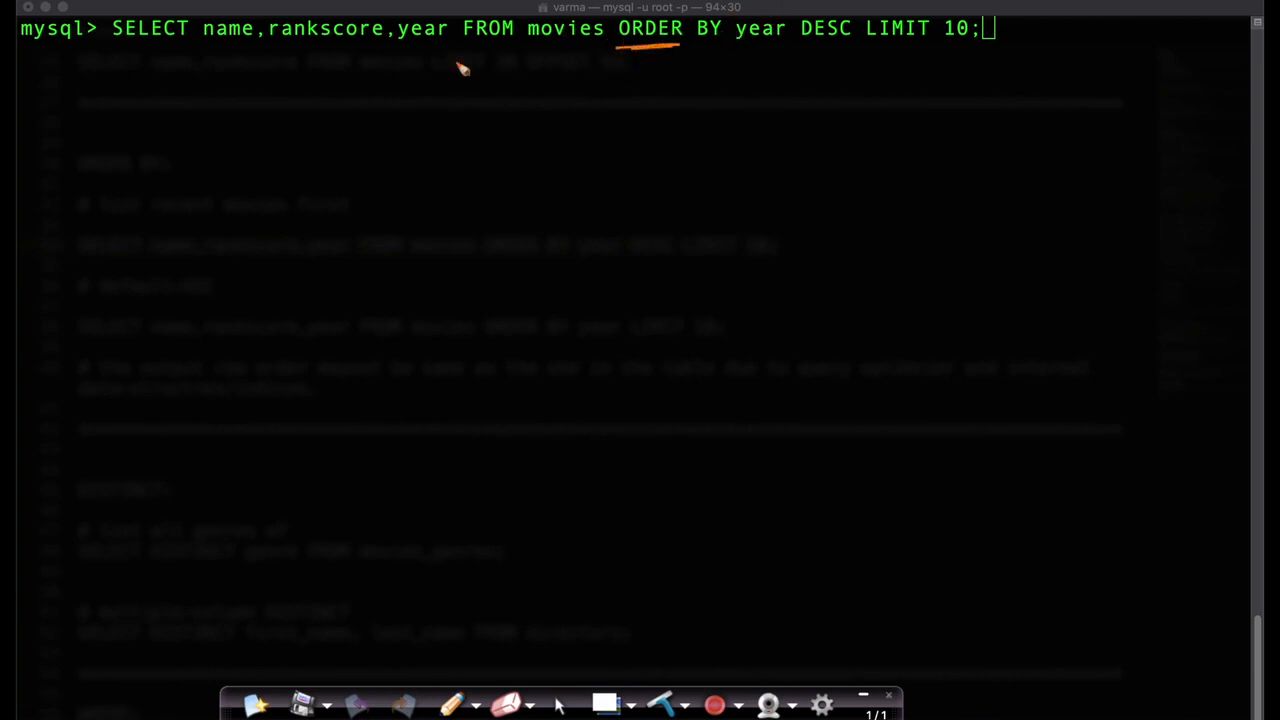
pyautogui.moveTo(270, 30)
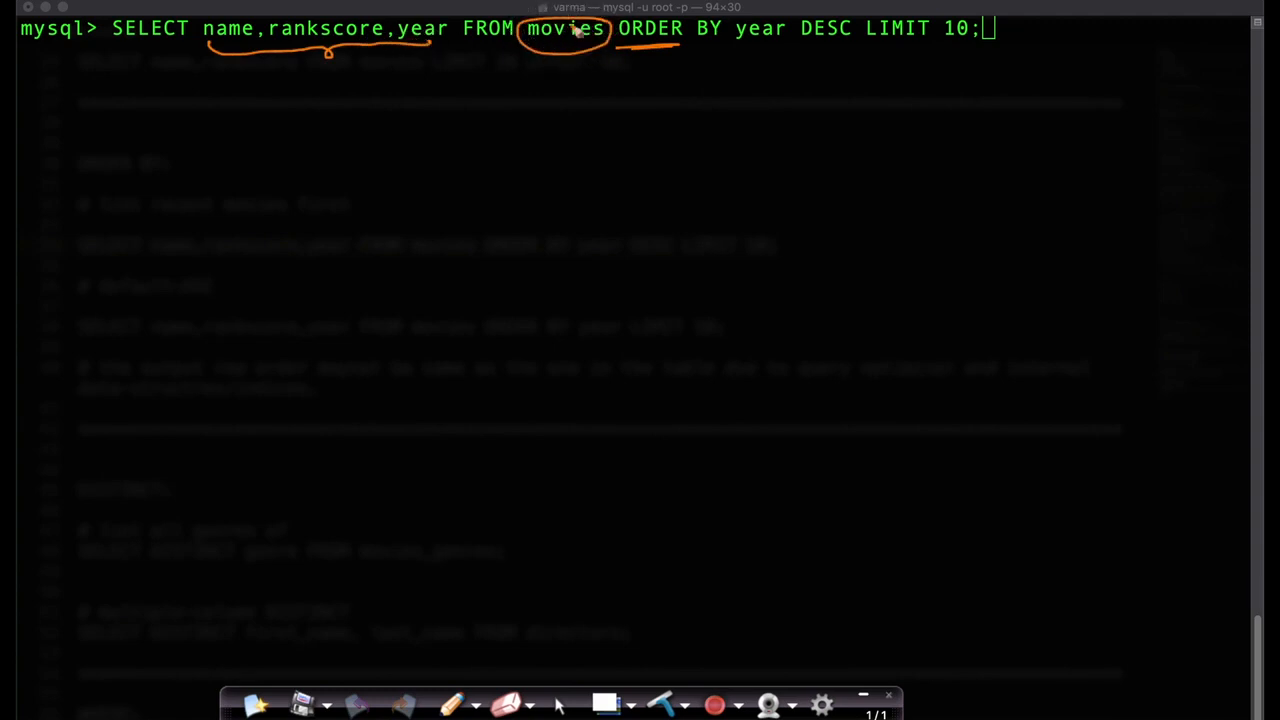
pyautogui.moveTo(388, 52)
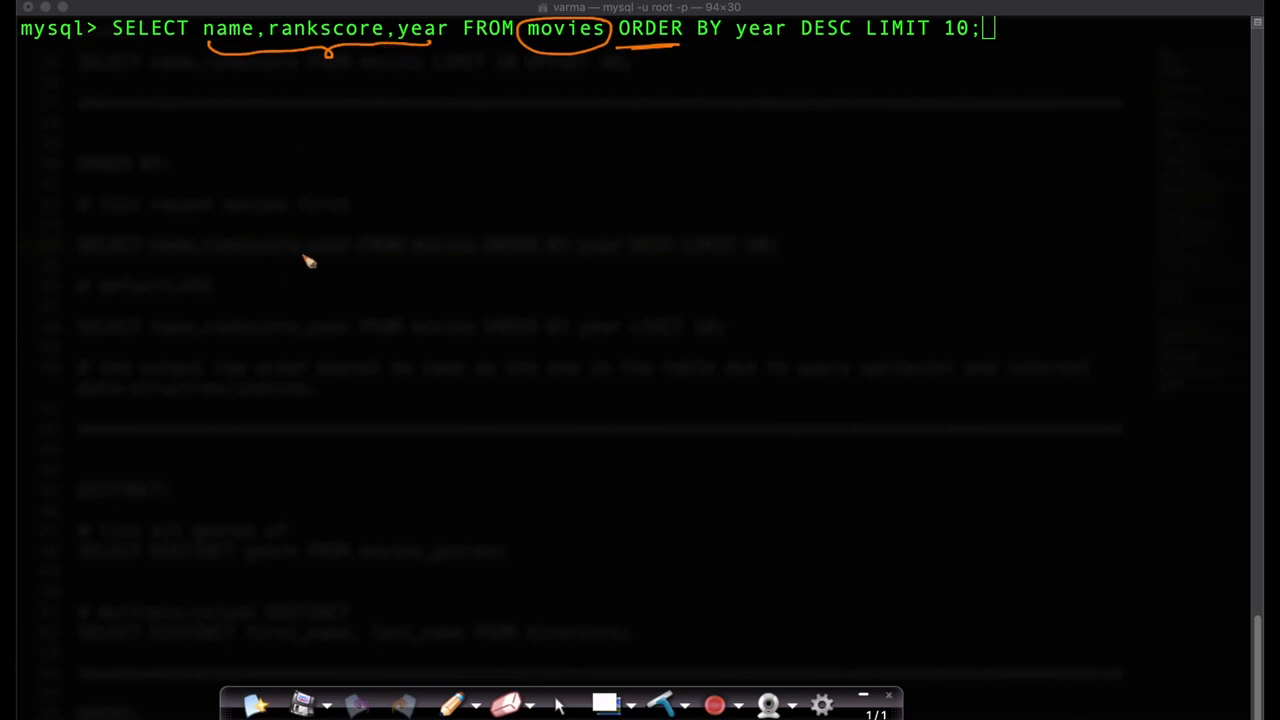
pyautogui.moveTo(628, 60)
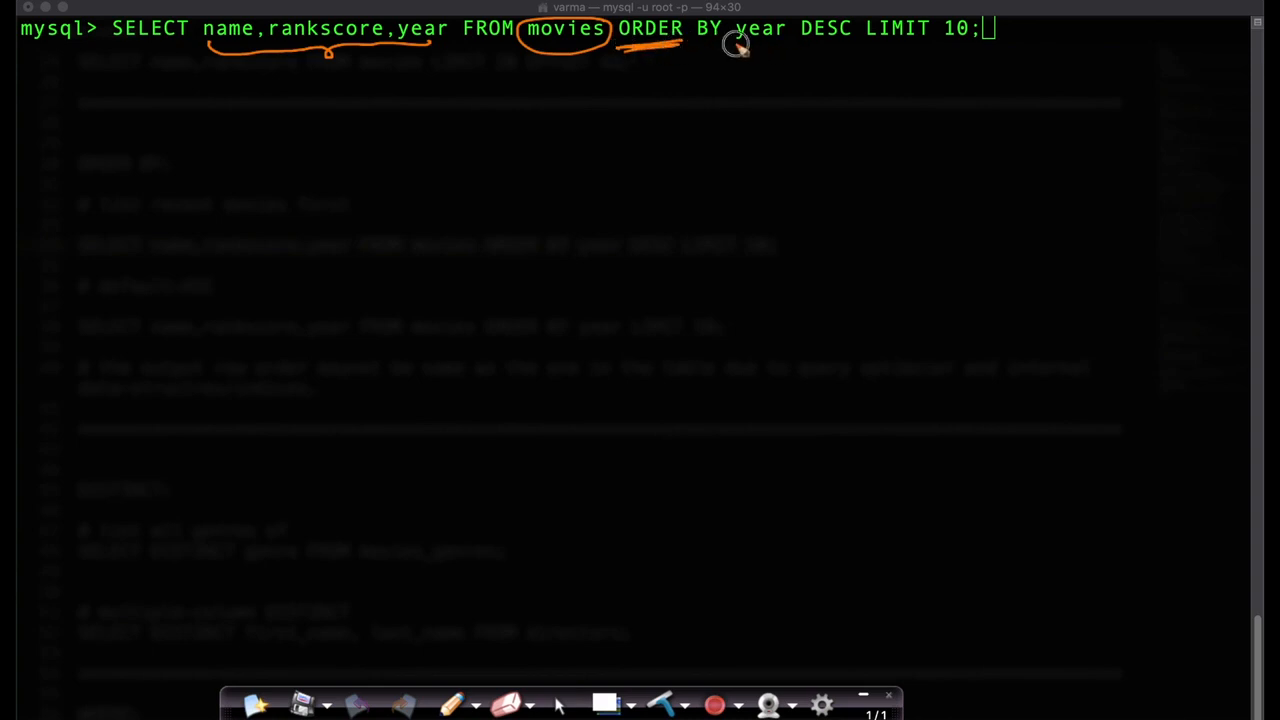
# Step: Review the ten rows from ORDER BY year DESC LIMIT 10, highlighting names, rankscores and years 2008–2006
pyautogui.moveTo(740, 50); pyautogui.dragTo(830, 50)
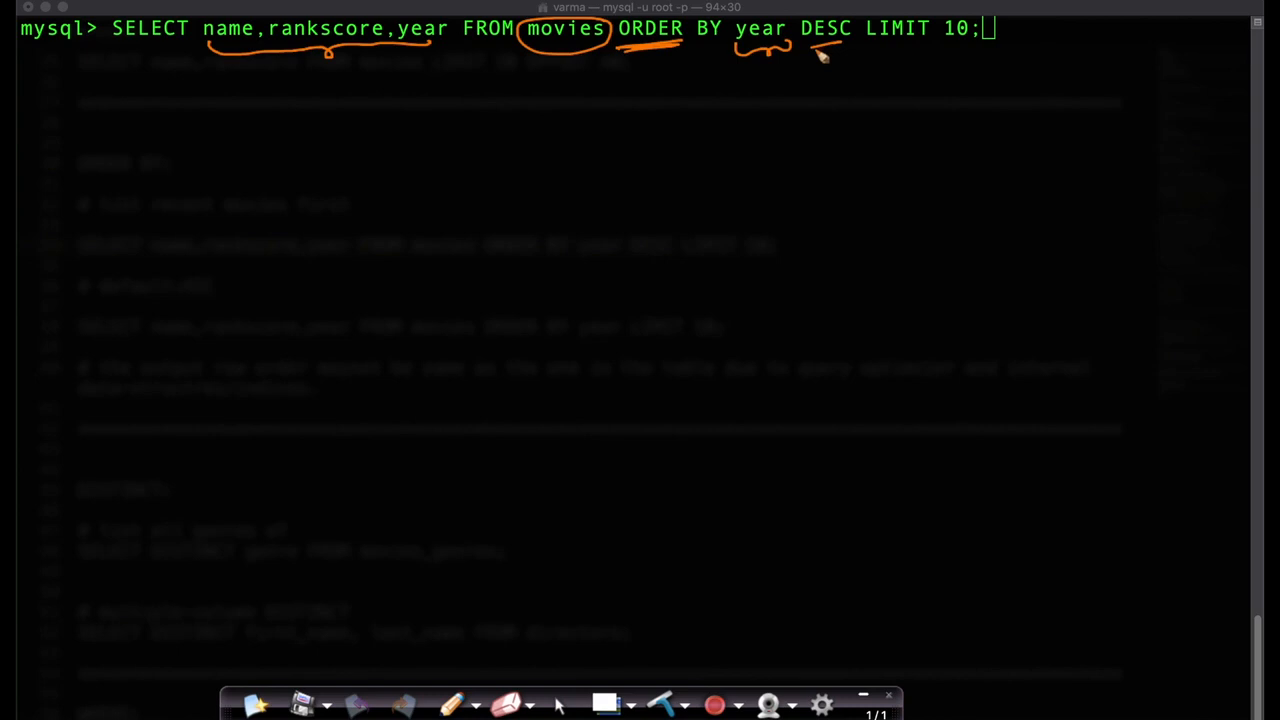
pyautogui.moveTo(870, 52)
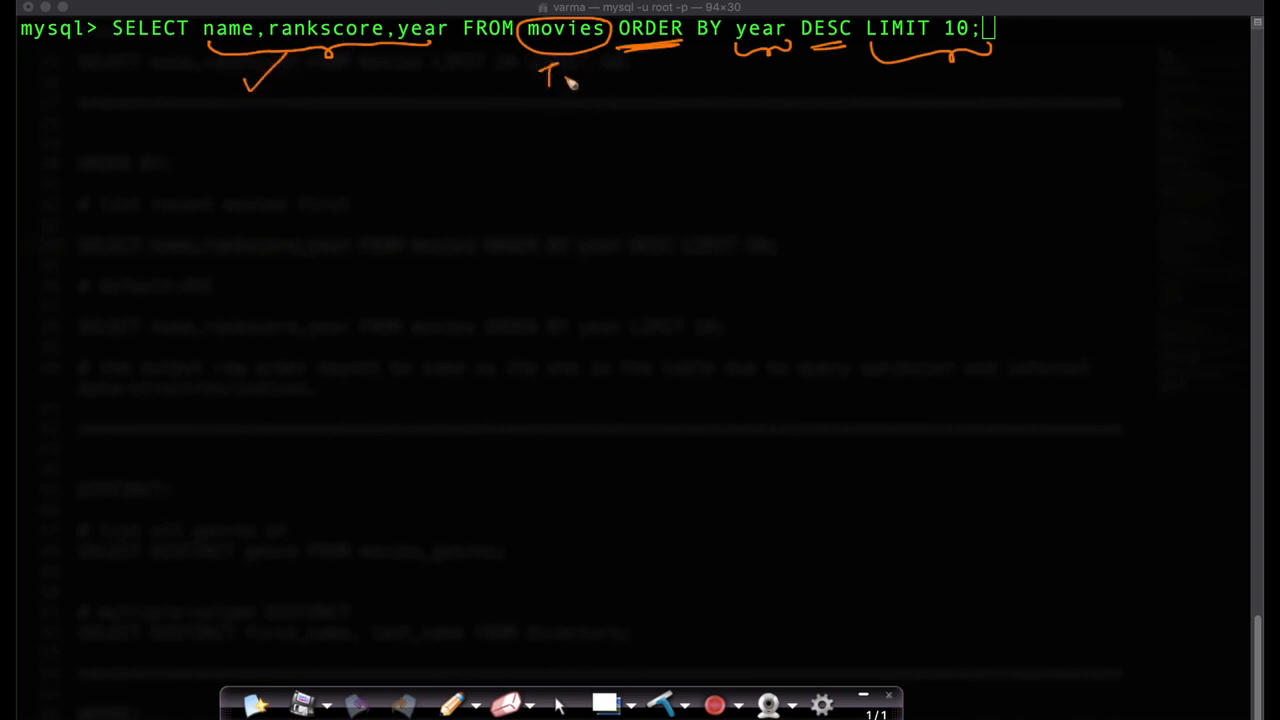
pyautogui.write('Table')
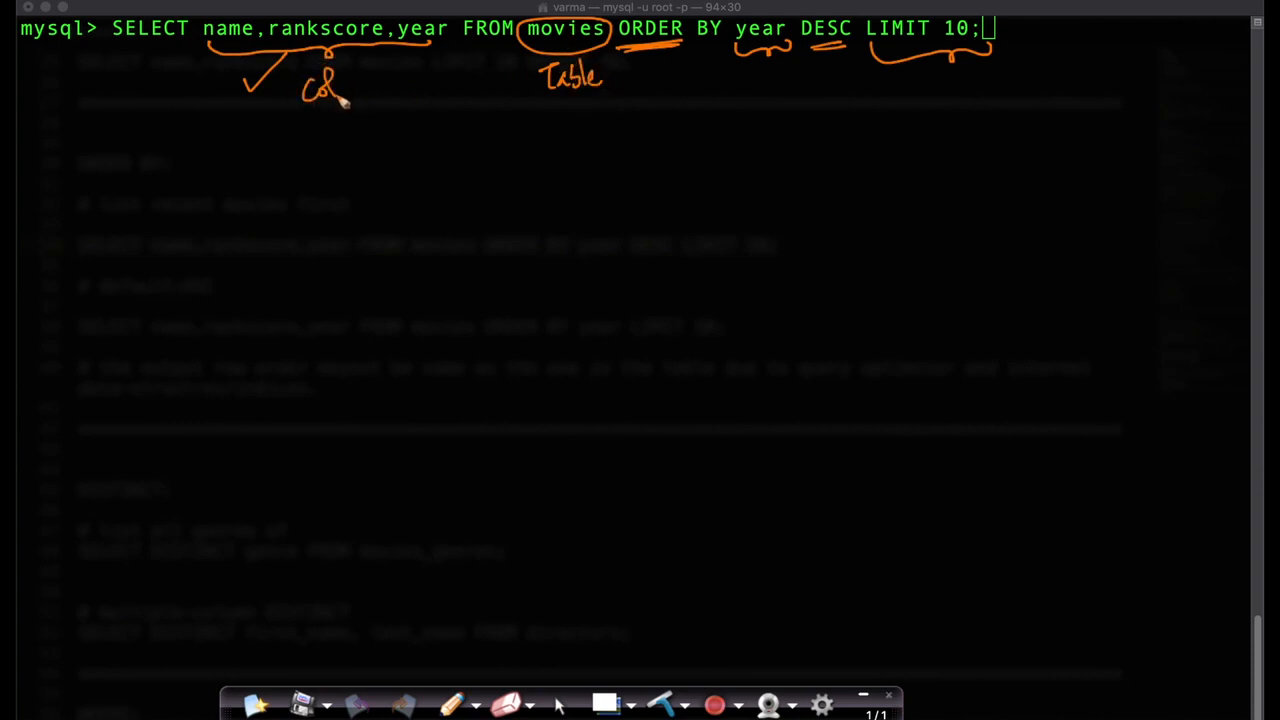
pyautogui.moveTo(430, 368)
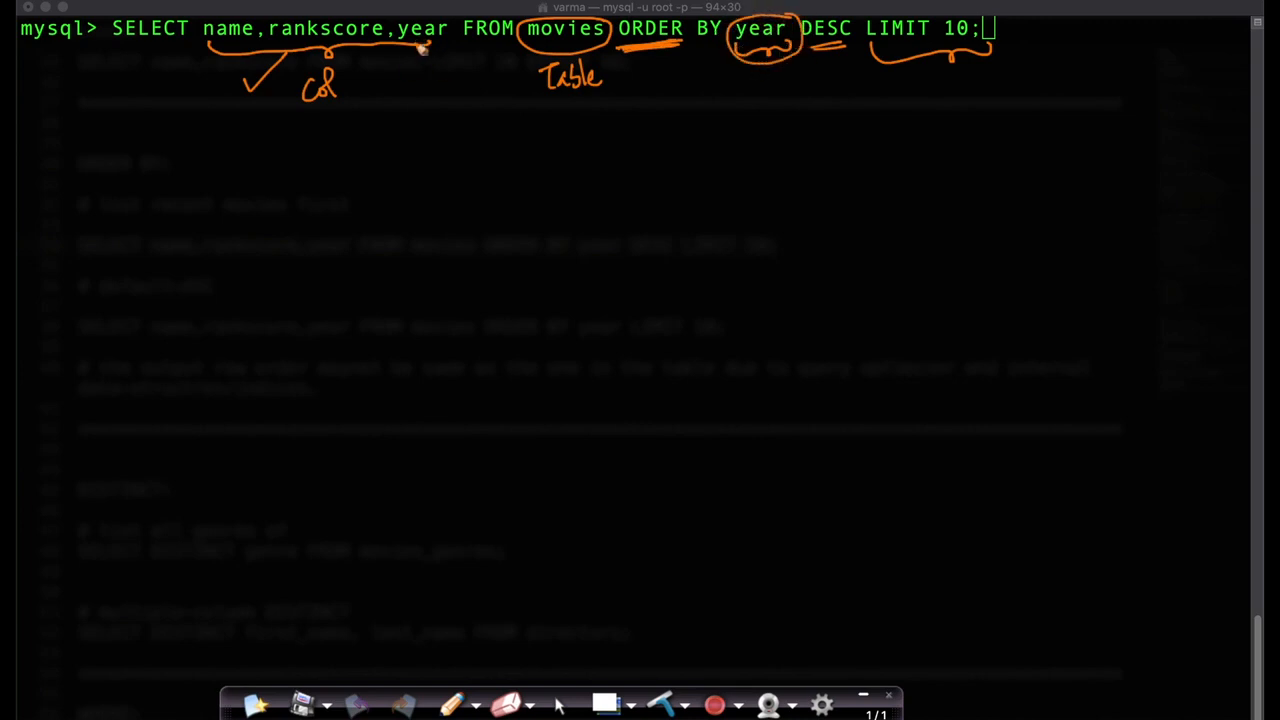
pyautogui.moveTo(750, 94)
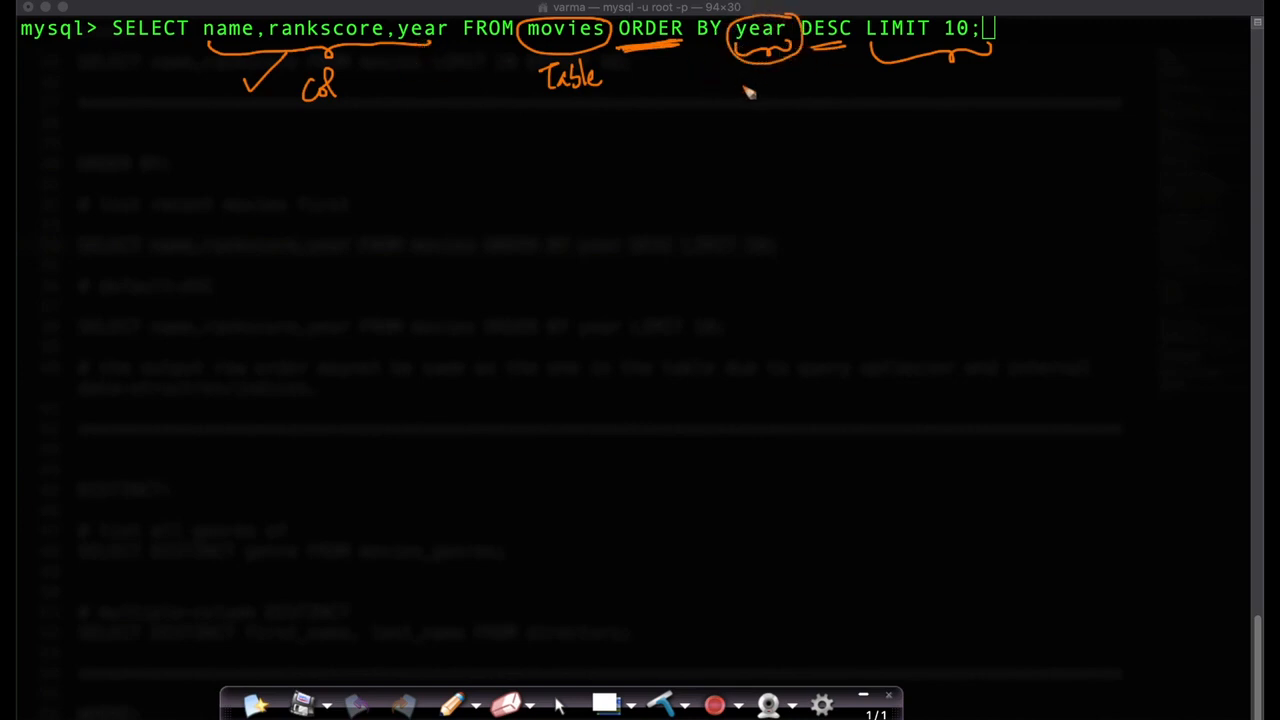
pyautogui.moveTo(810, 64); pyautogui.dragTo(844, 70)
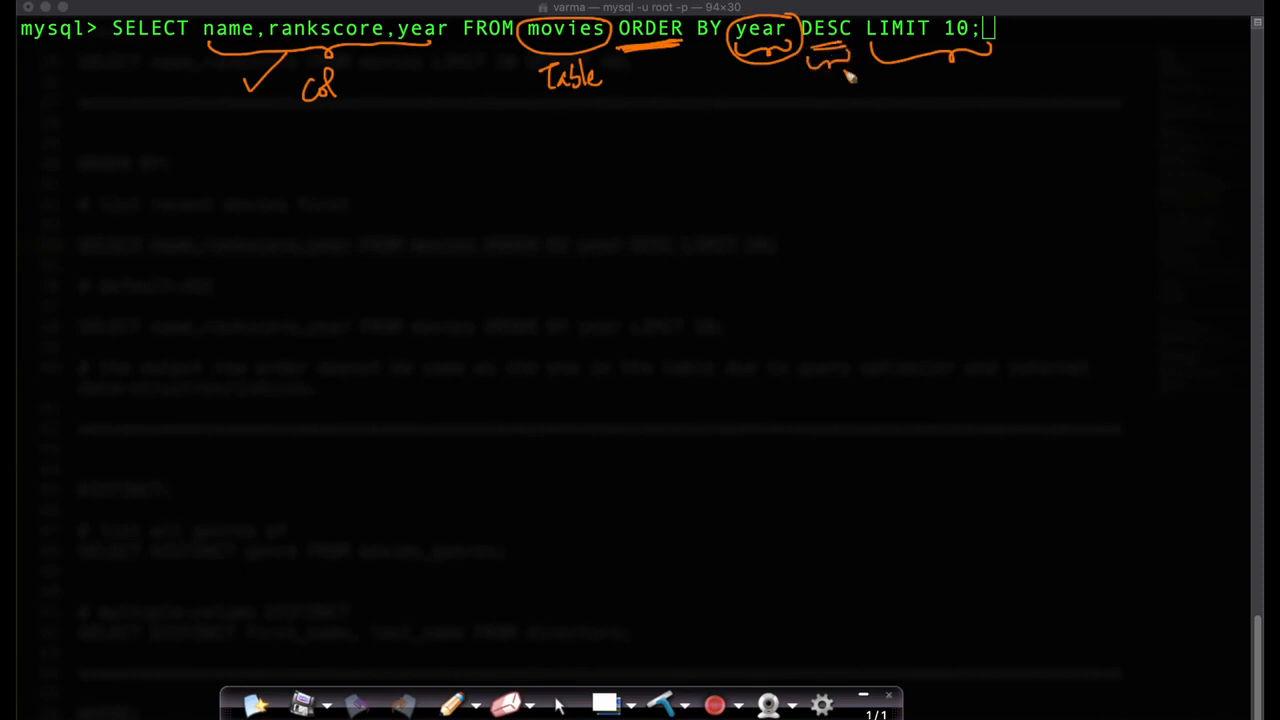
pyautogui.moveTo(830, 60); pyautogui.dragTo(820, 150)
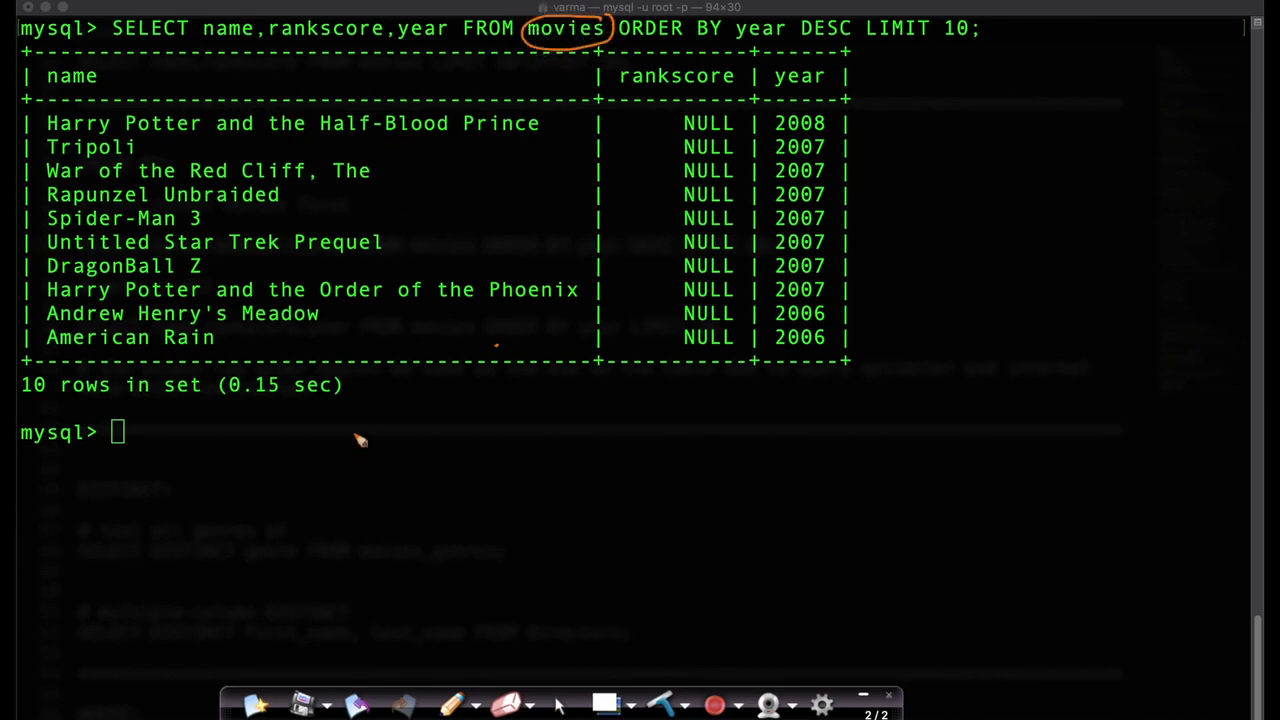
pyautogui.moveTo(850, 122)
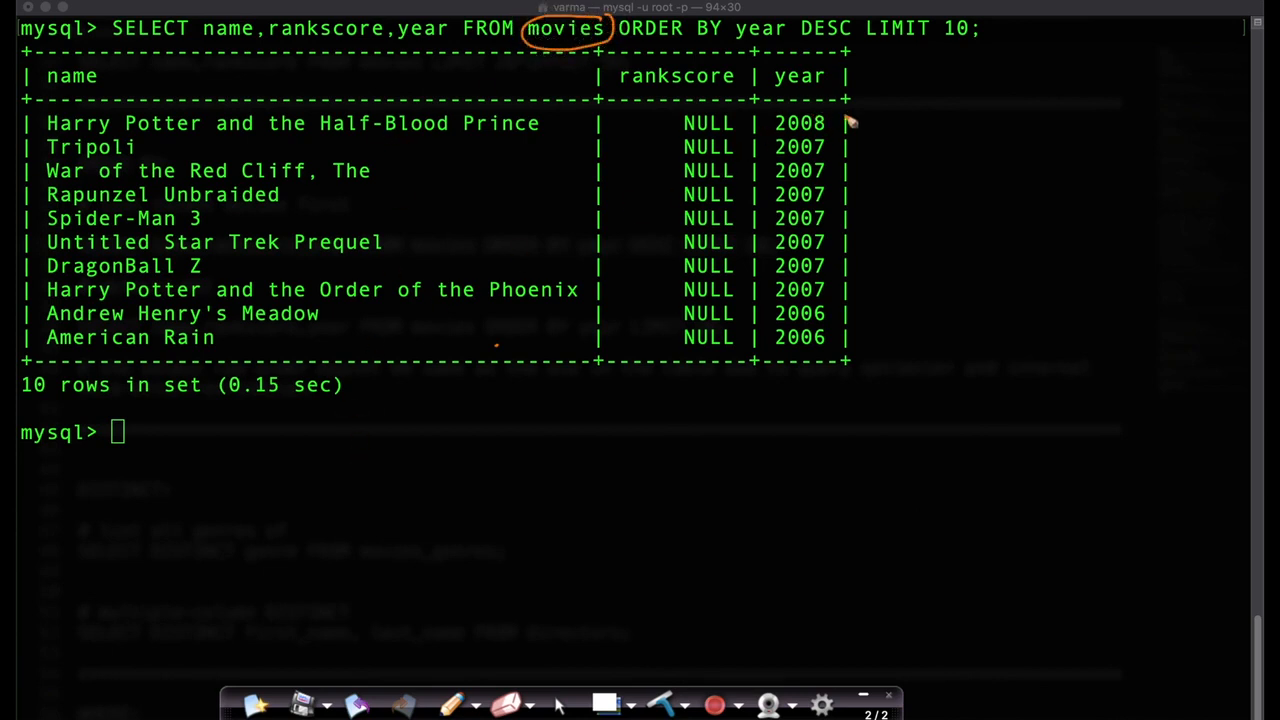
pyautogui.moveTo(870, 128)
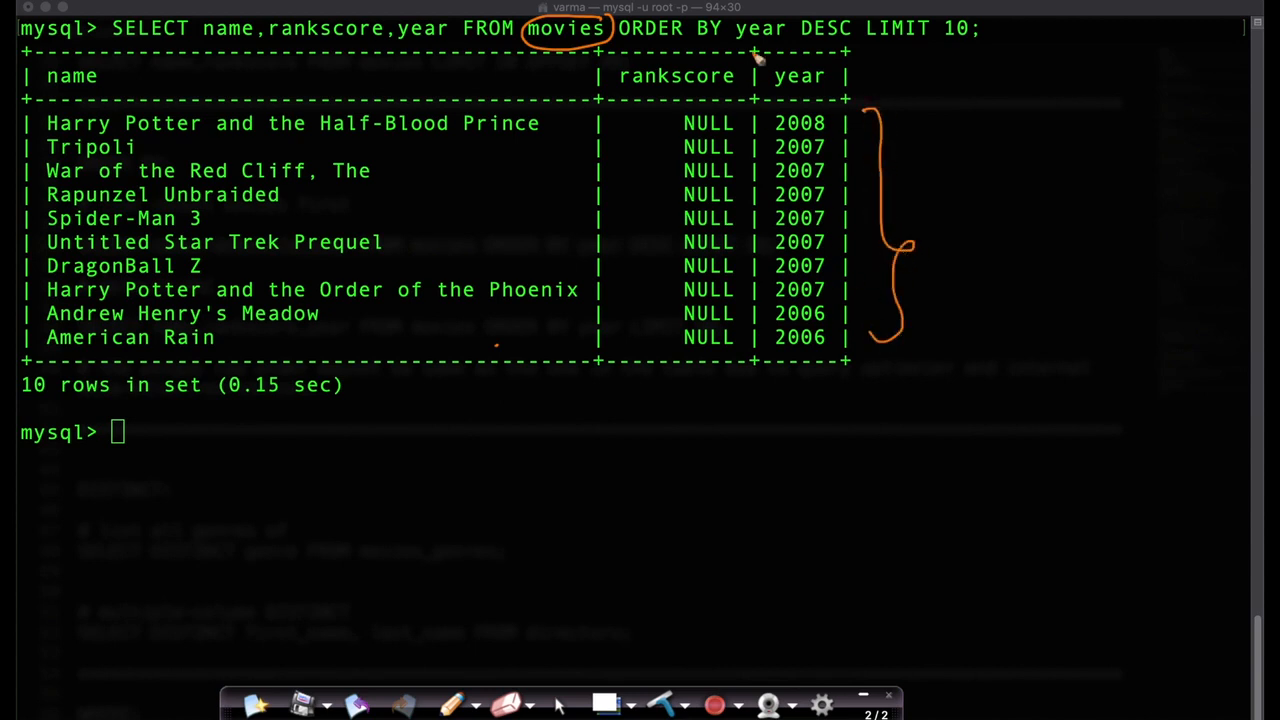
pyautogui.moveTo(770, 132)
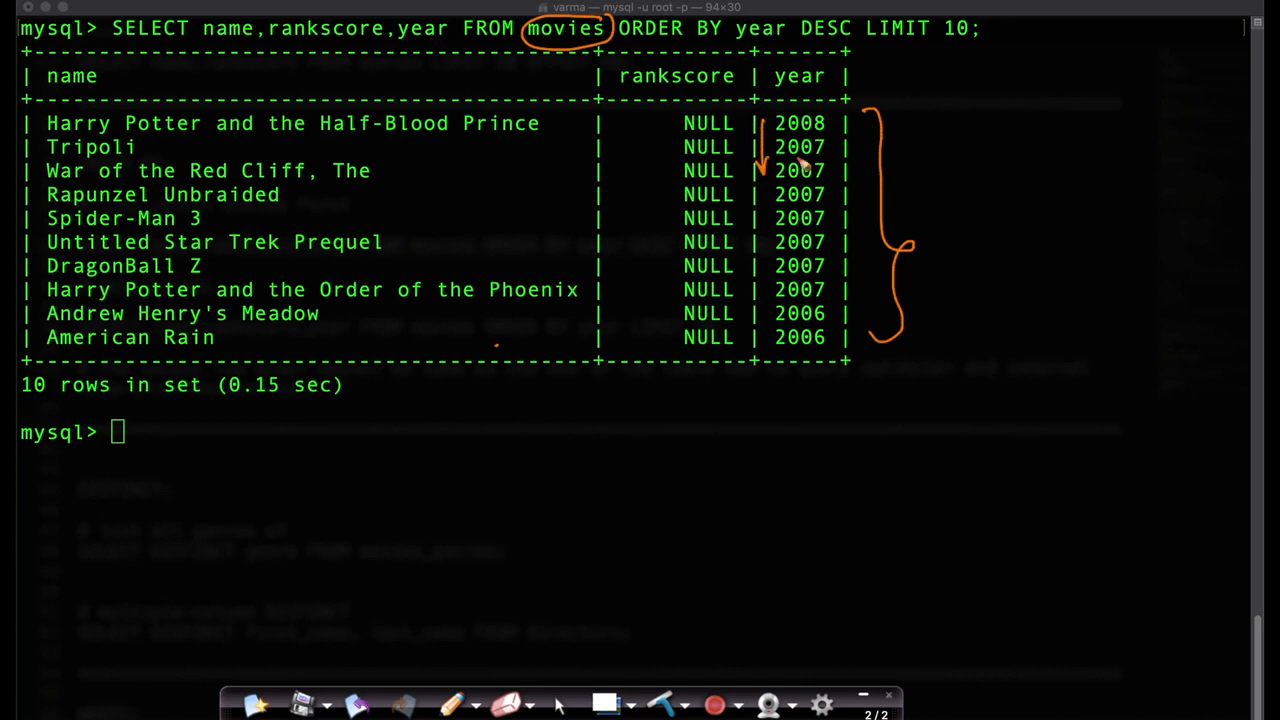
pyautogui.moveTo(818, 292)
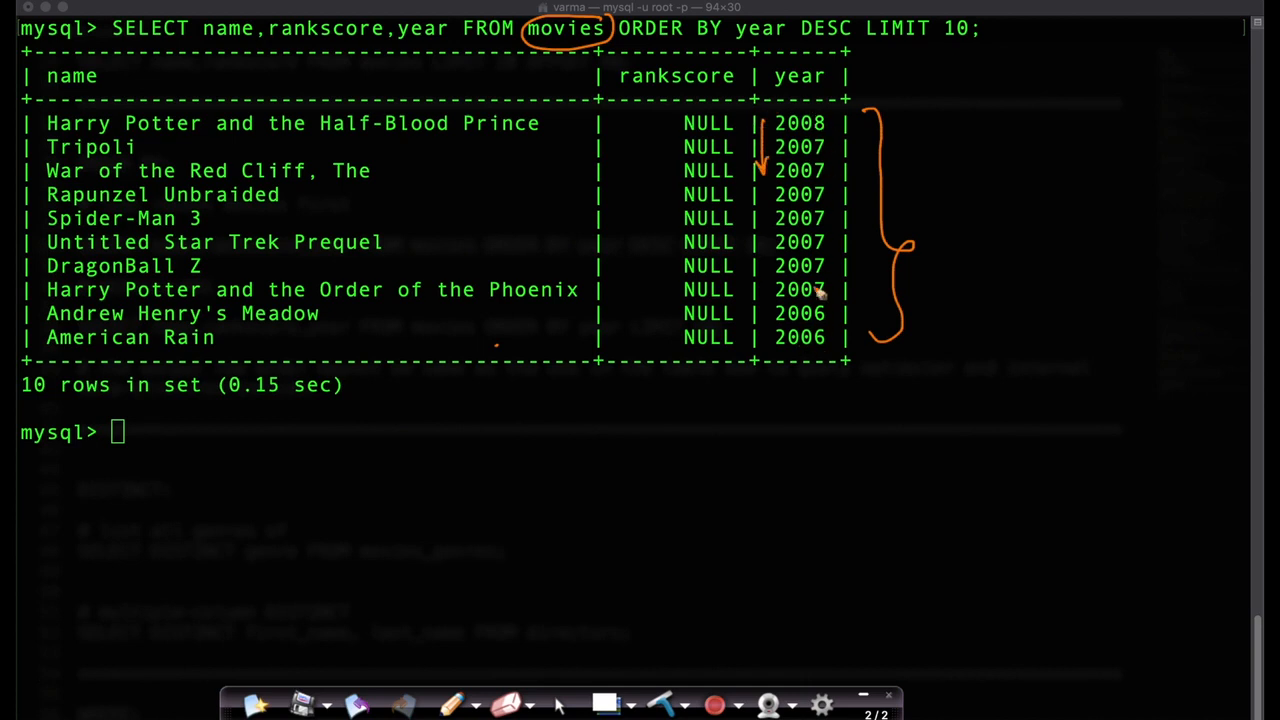
pyautogui.moveTo(796, 408)
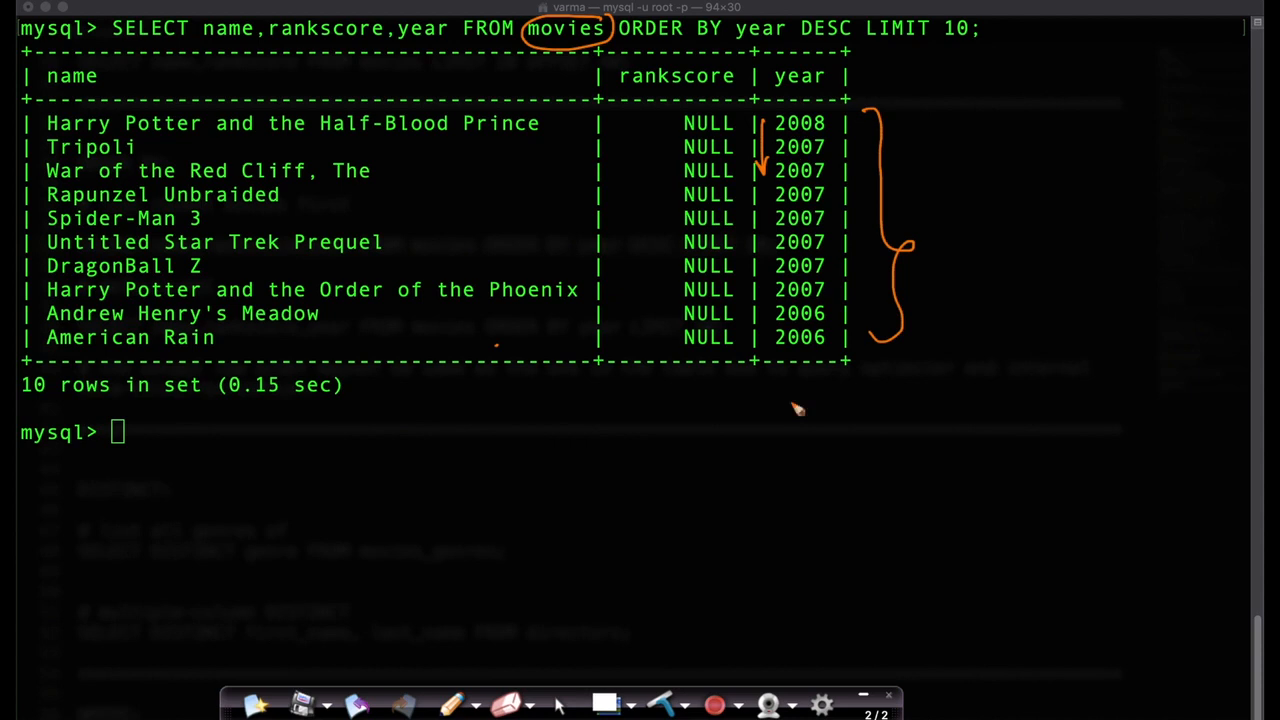
pyautogui.moveTo(310, 172)
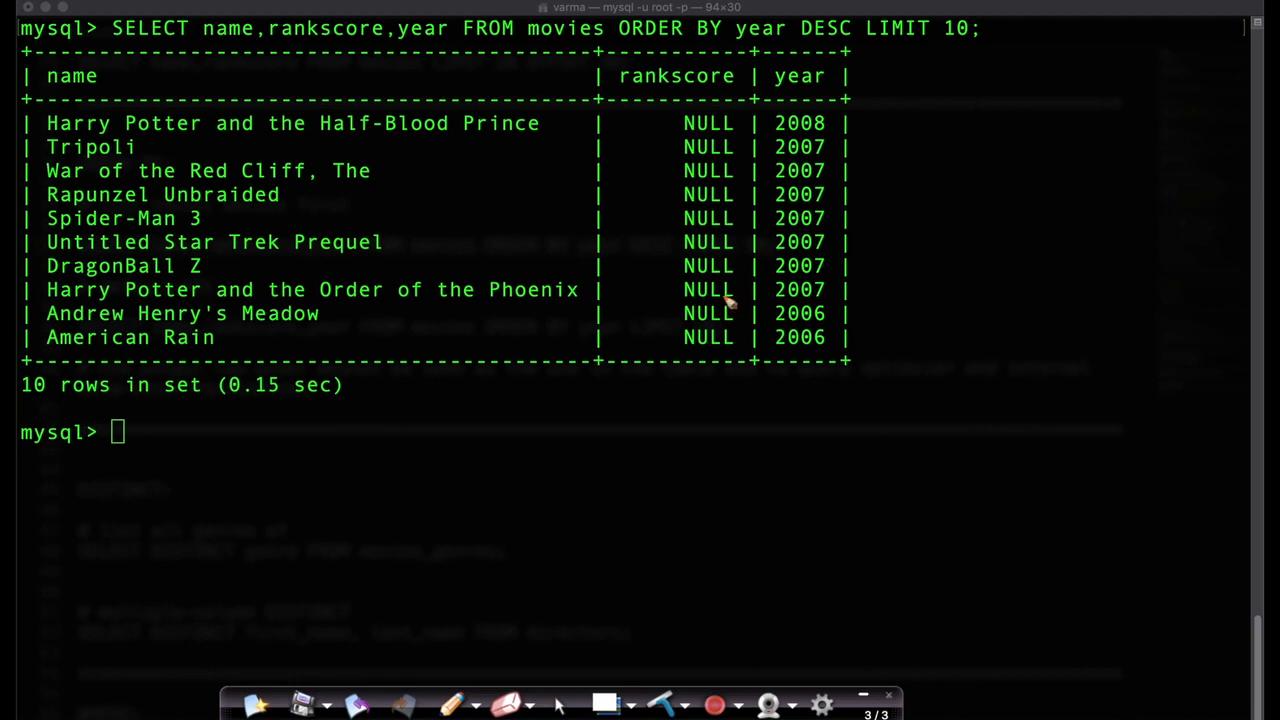
pyautogui.moveTo(464, 360)
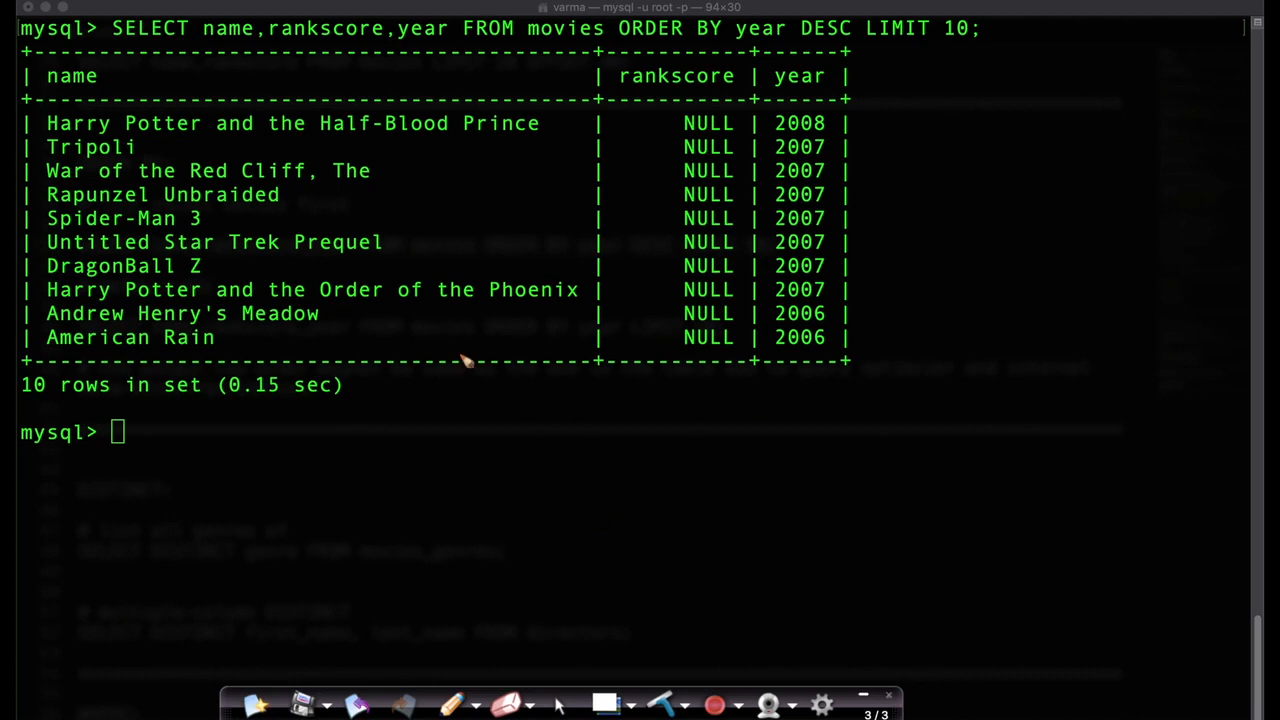
pyautogui.moveTo(850, 104)
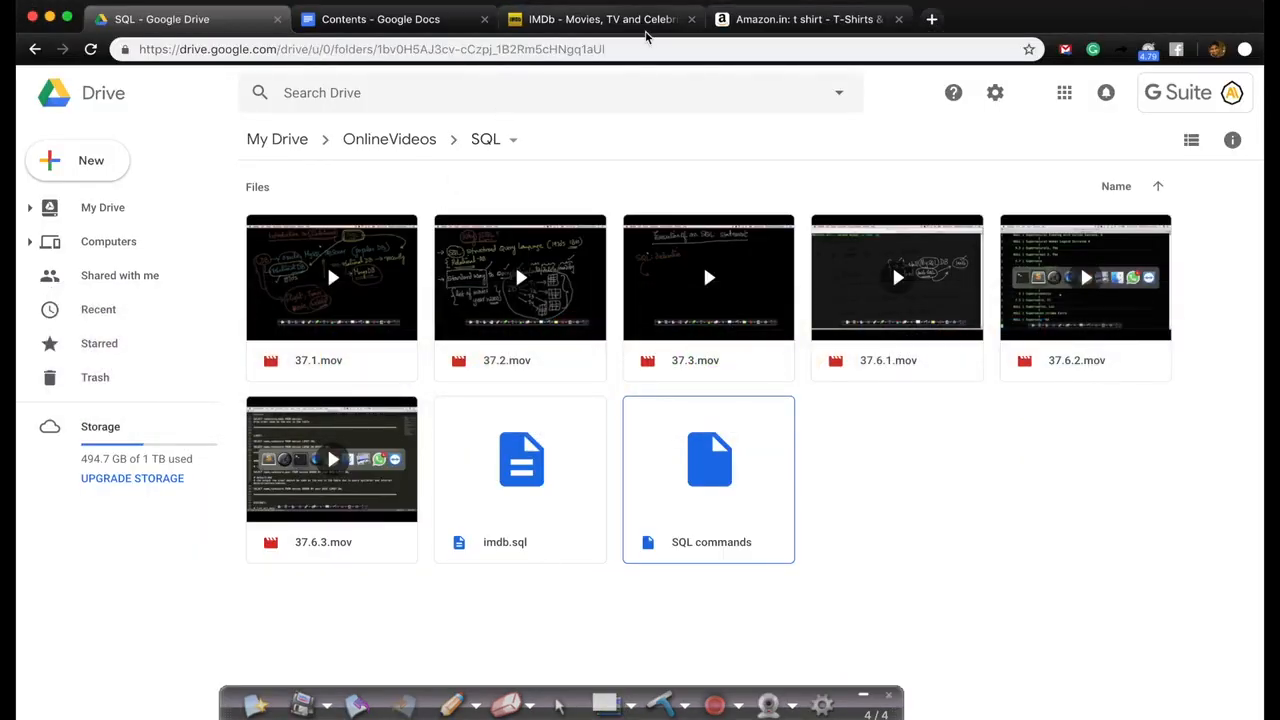
# Step: Switch to the Chrome tab showing the Amazon.in t-shirt search results
pyautogui.click(808, 20)
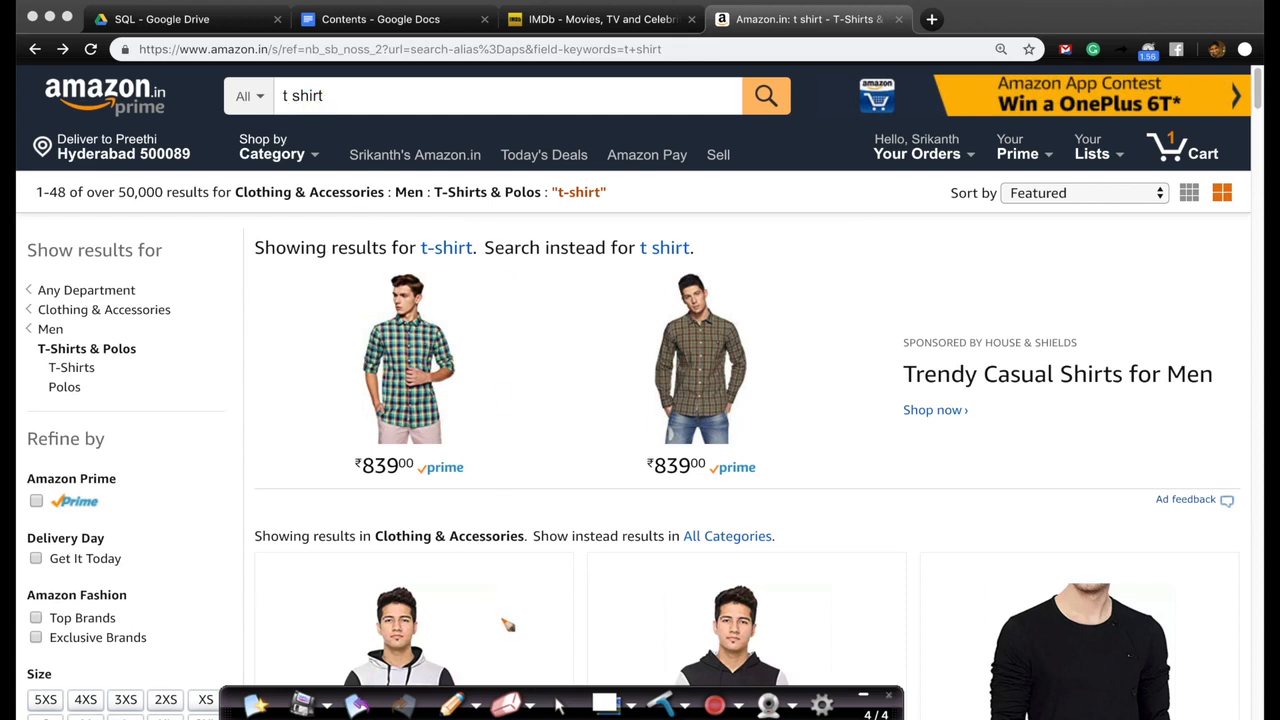
pyautogui.moveTo(456, 664)
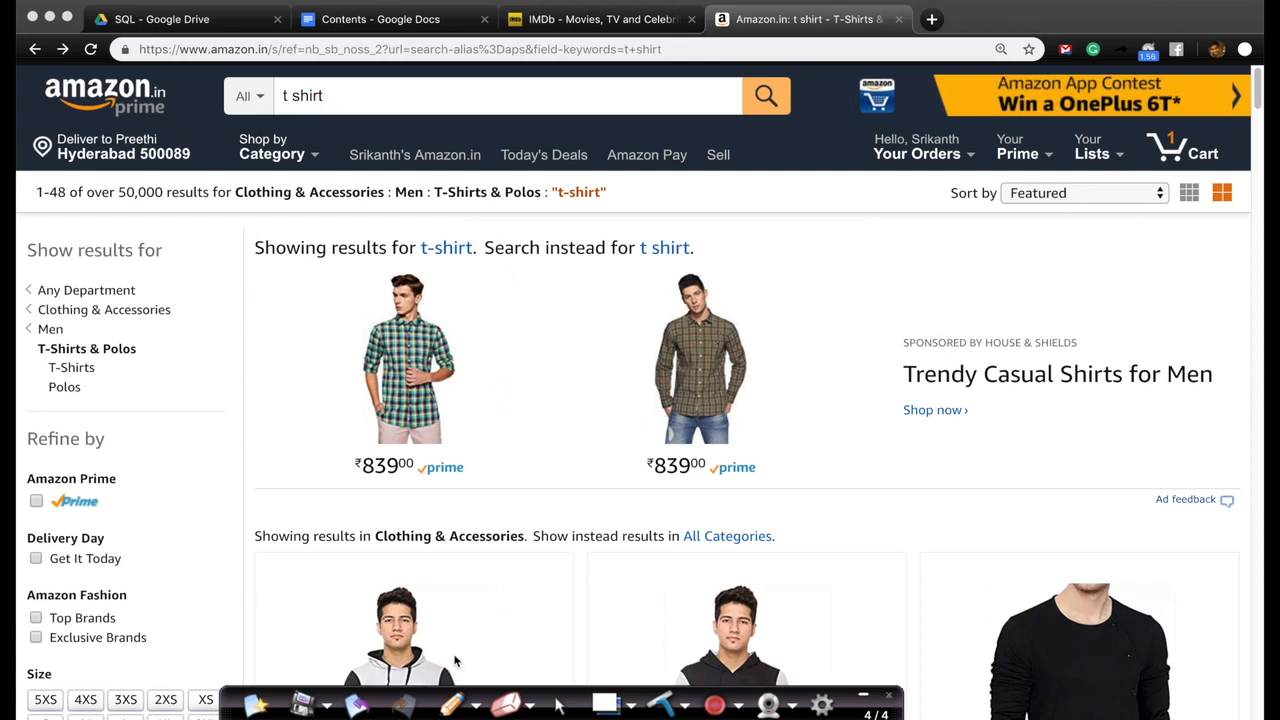
pyautogui.moveTo(984, 270)
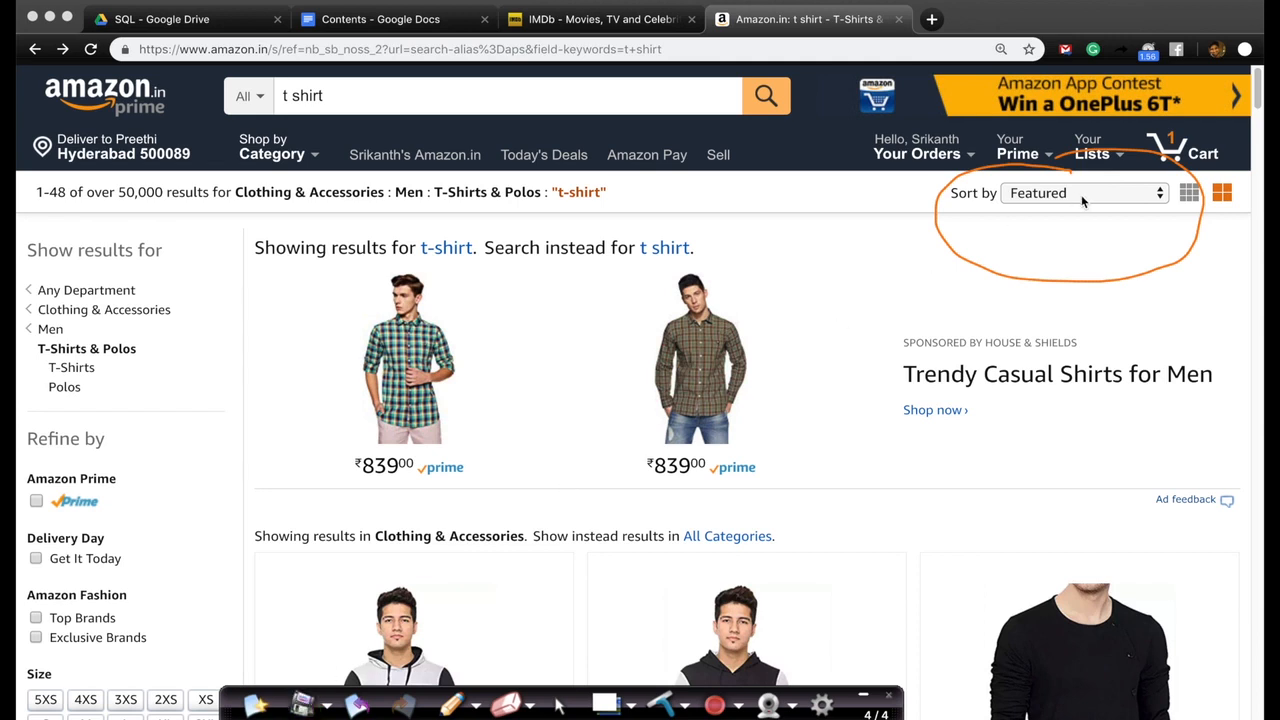
# Step: Show the Sort by choices for the t-shirt results: Featured, price orderings, reviews, newest arrivals
pyautogui.click(1080, 192)
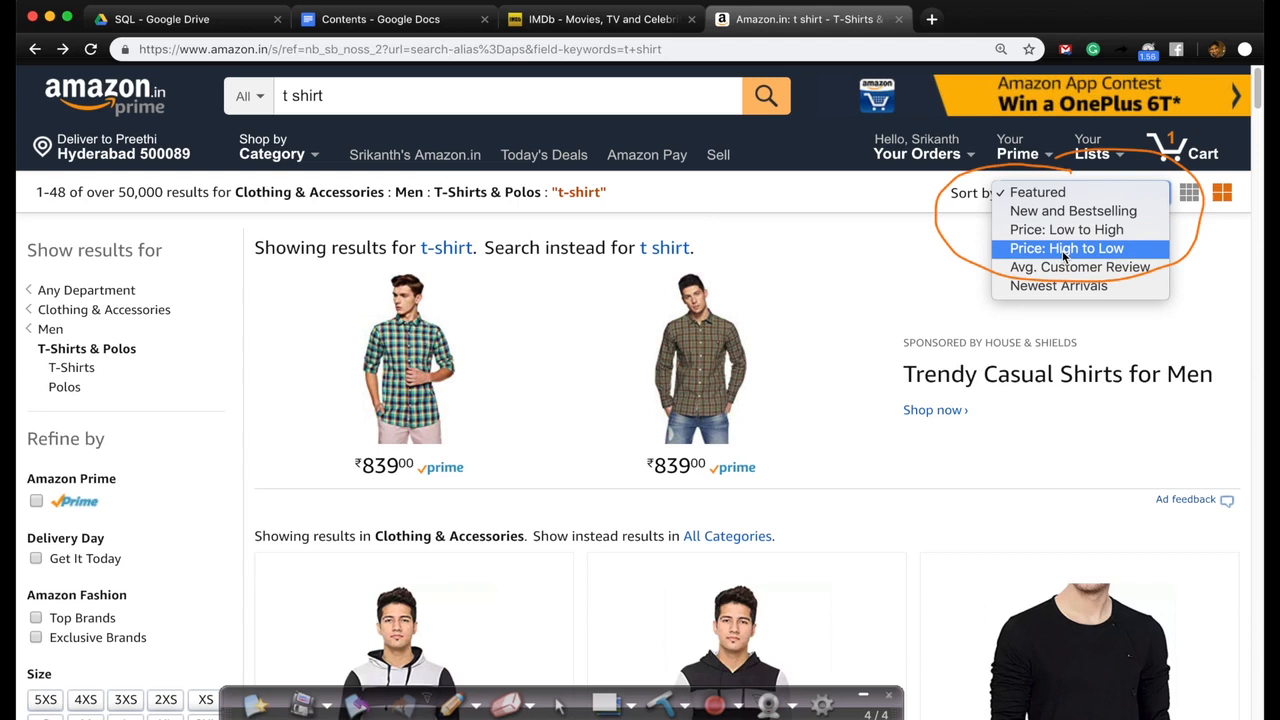
pyautogui.moveTo(1066, 228)
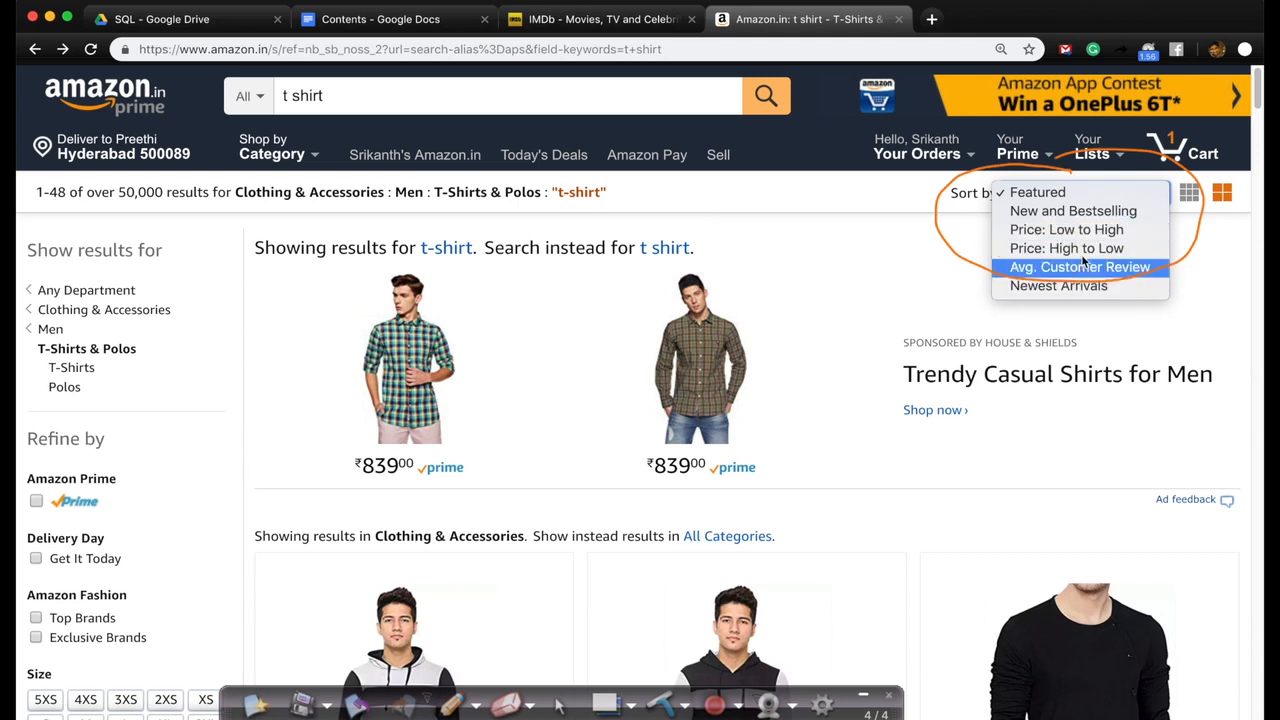
pyautogui.moveTo(992, 290)
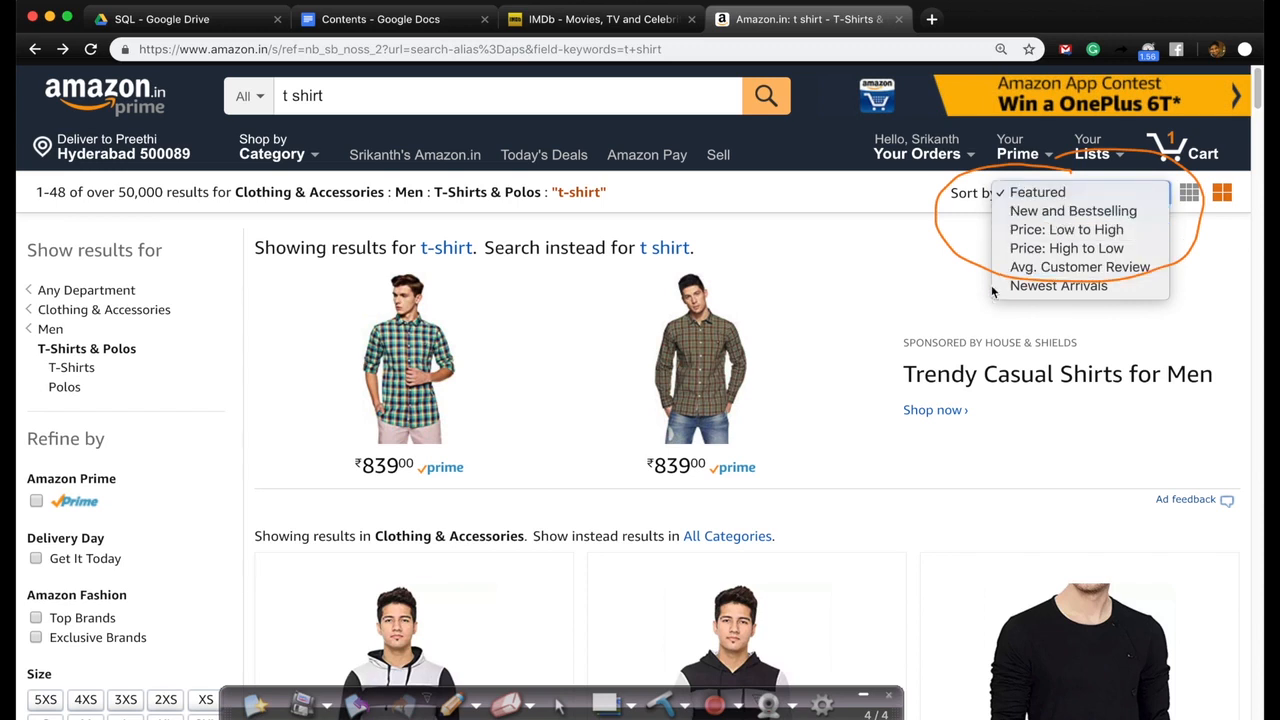
pyautogui.moveTo(992, 312)
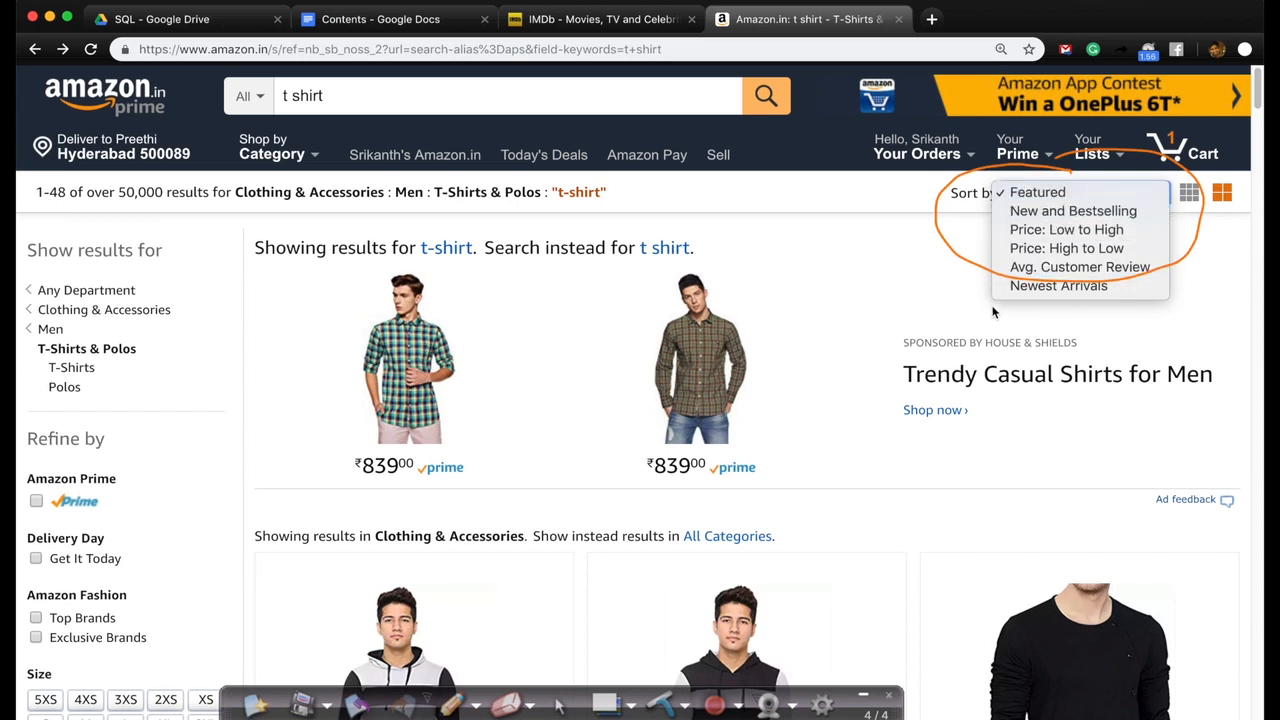
pyautogui.moveTo(1068, 228)
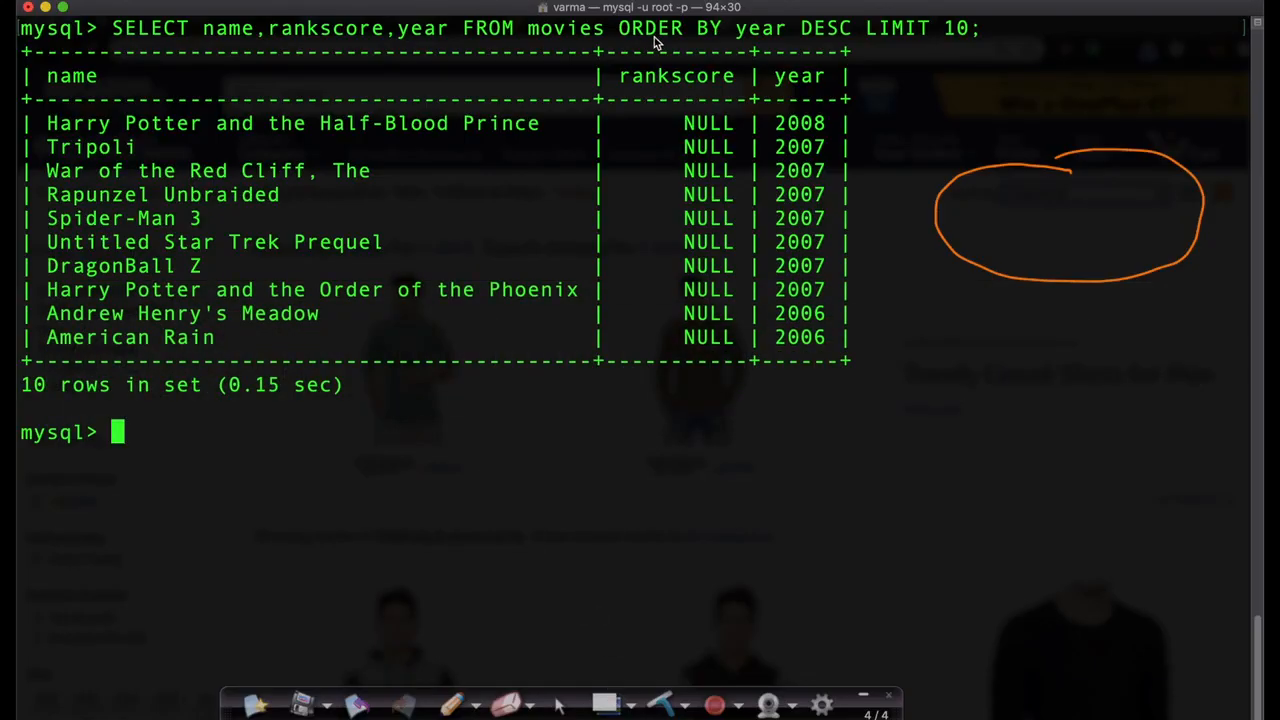
pyautogui.moveTo(812, 48)
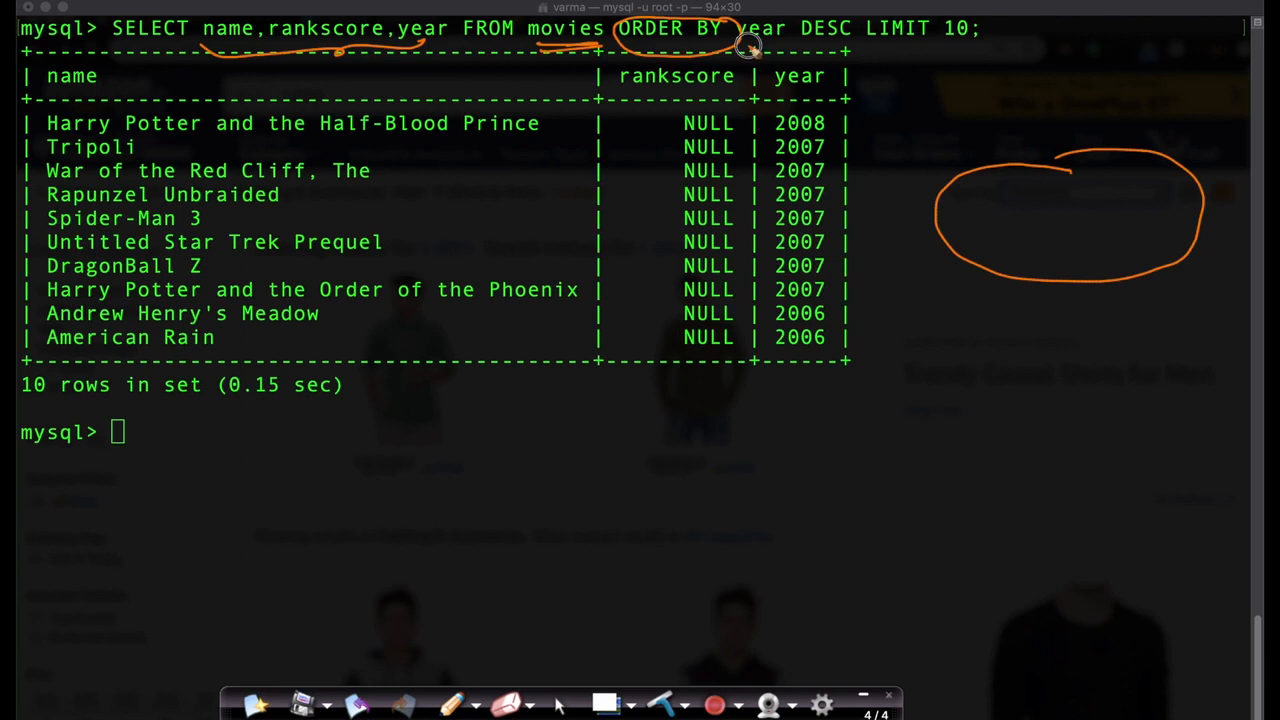
pyautogui.moveTo(810, 52)
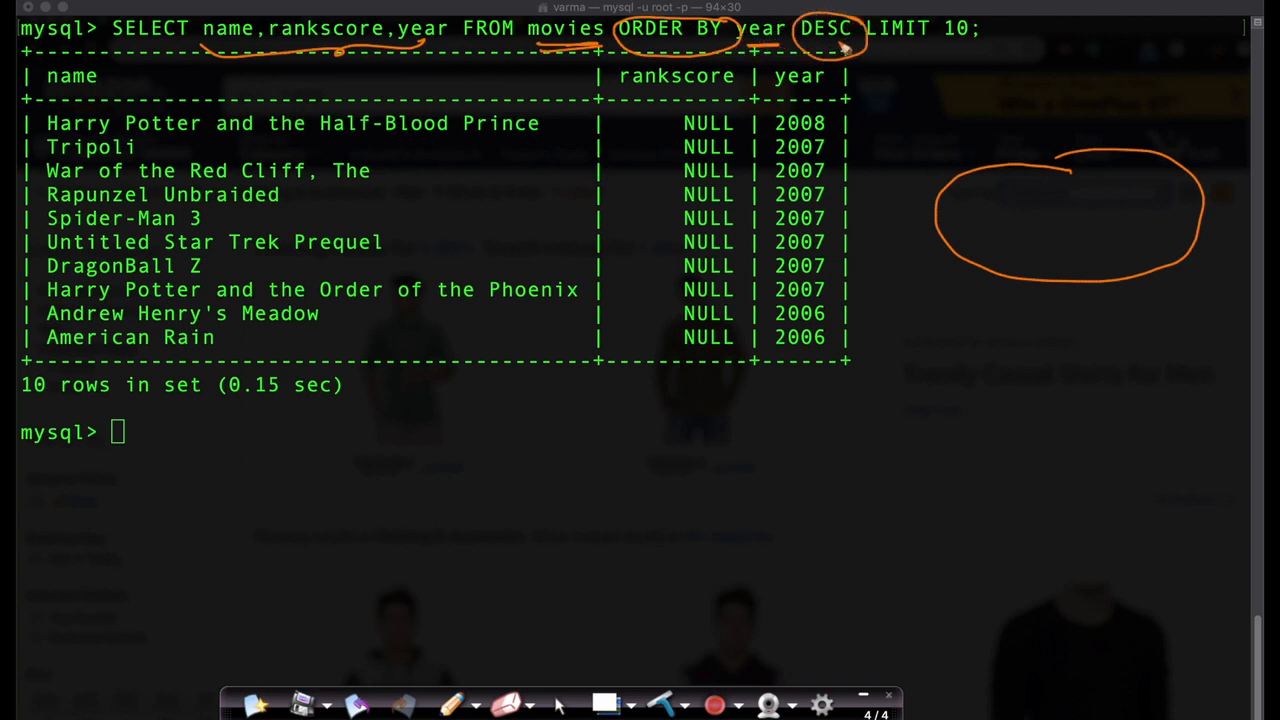
pyautogui.moveTo(670, 462)
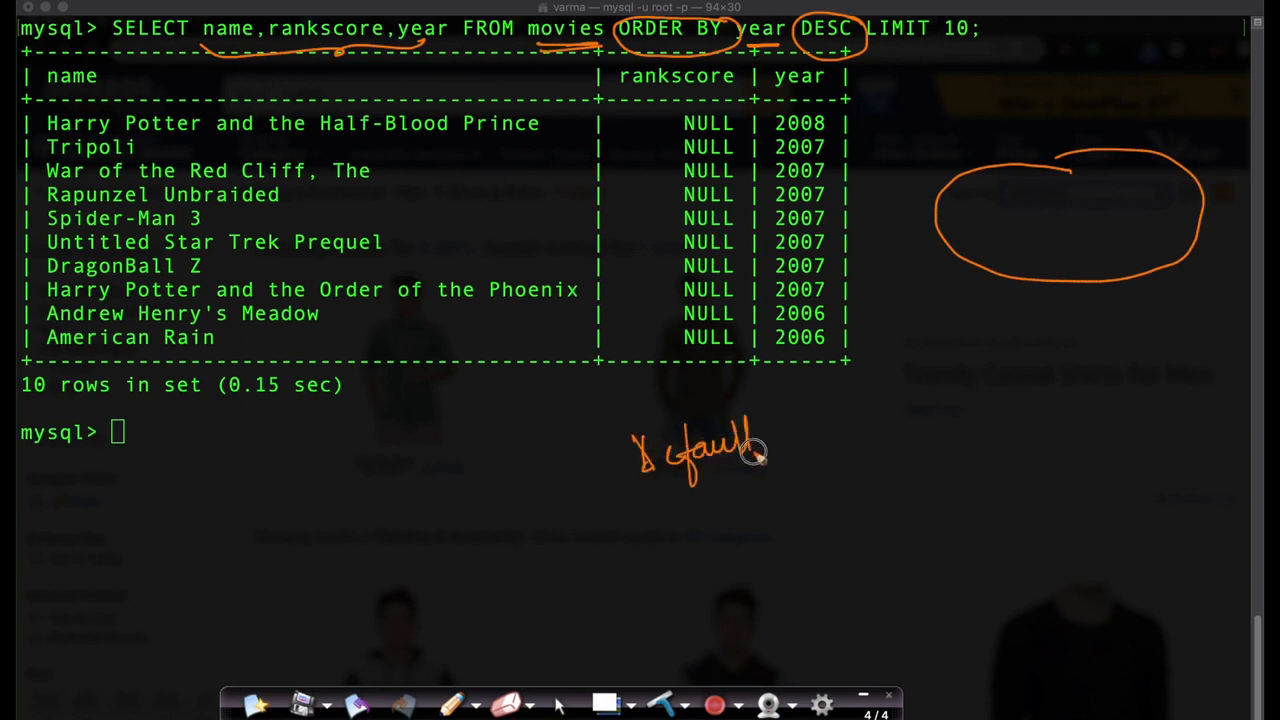
# Step: Highlight the year DESC ordering and newest-first rows in the ten-movie query output
pyautogui.moveTo(784, 440); pyautogui.dragTo(824, 420)
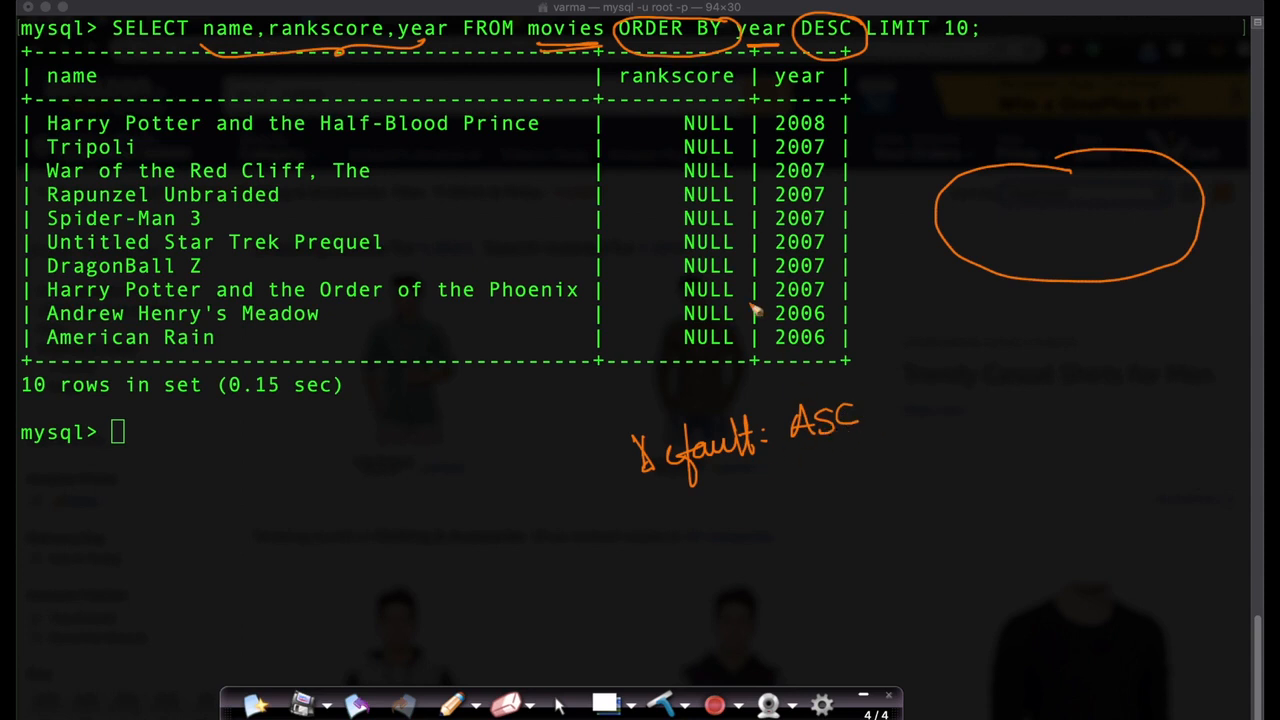
pyautogui.moveTo(664, 172)
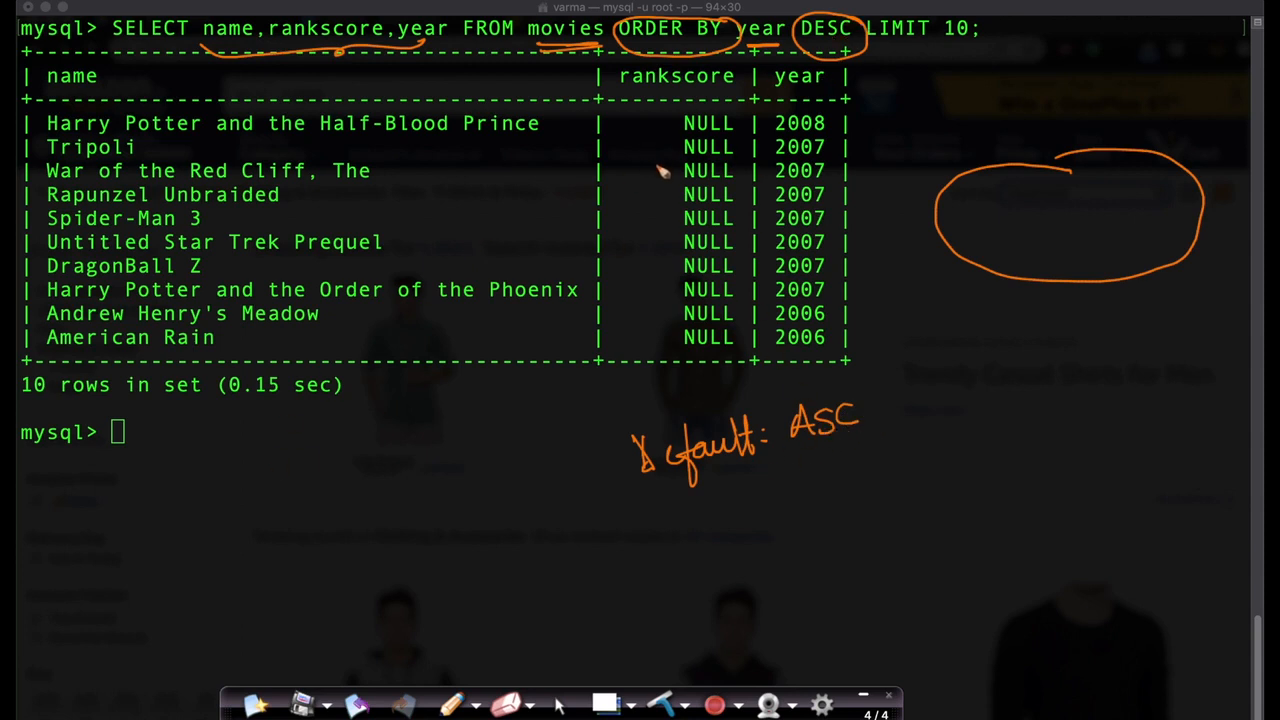
pyautogui.moveTo(644, 496); pyautogui.dragTo(744, 482)
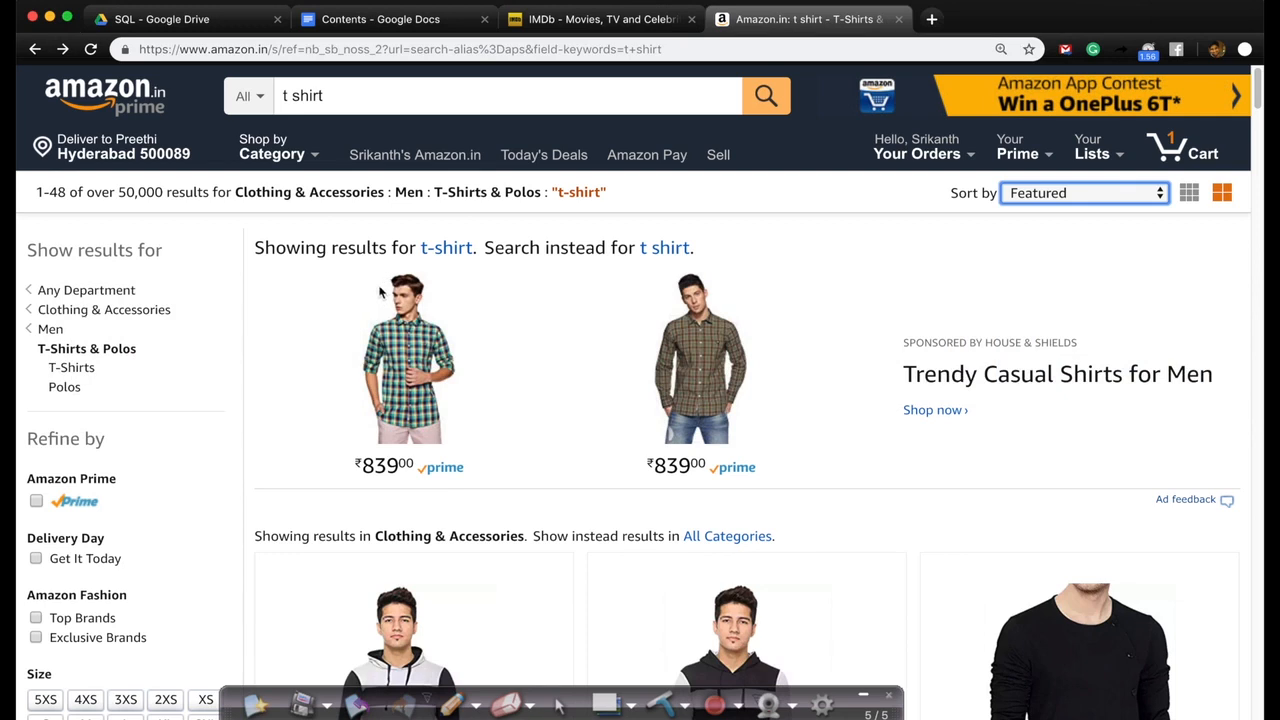
pyautogui.moveTo(360, 300)
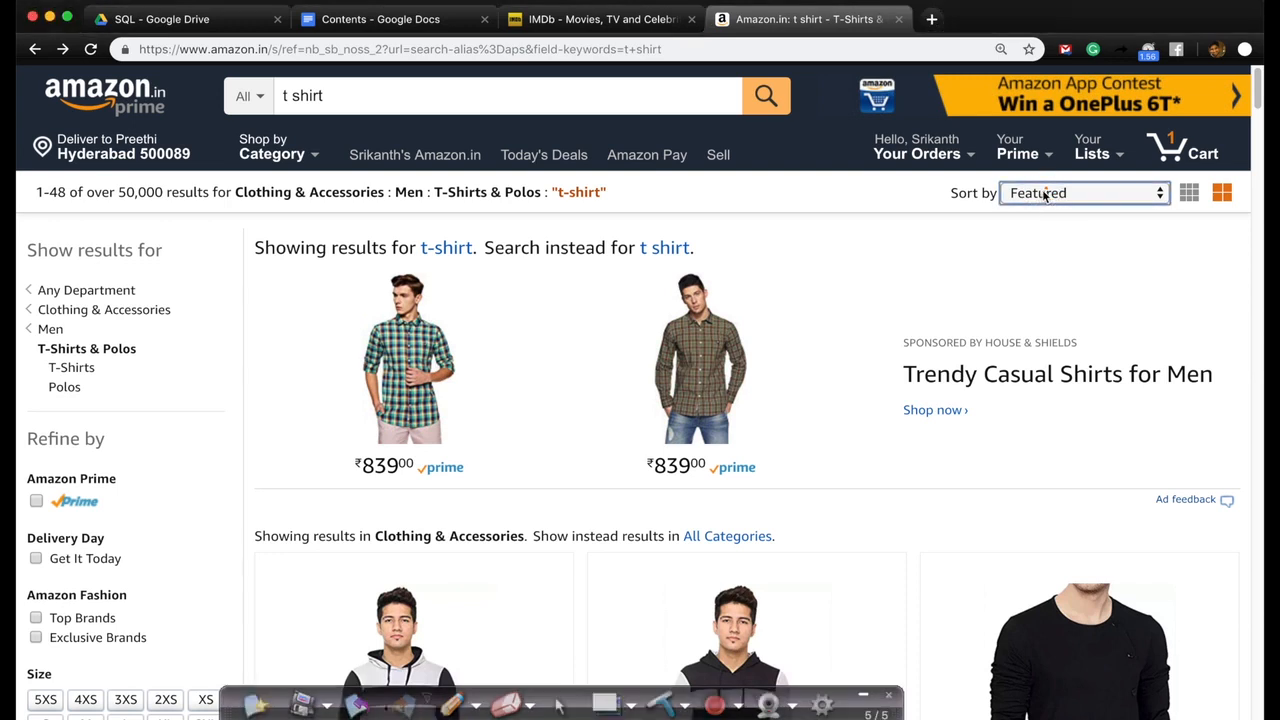
# Step: Show the Sort by choices again for the t-shirt results, keeping Featured order
pyautogui.click(1080, 192)
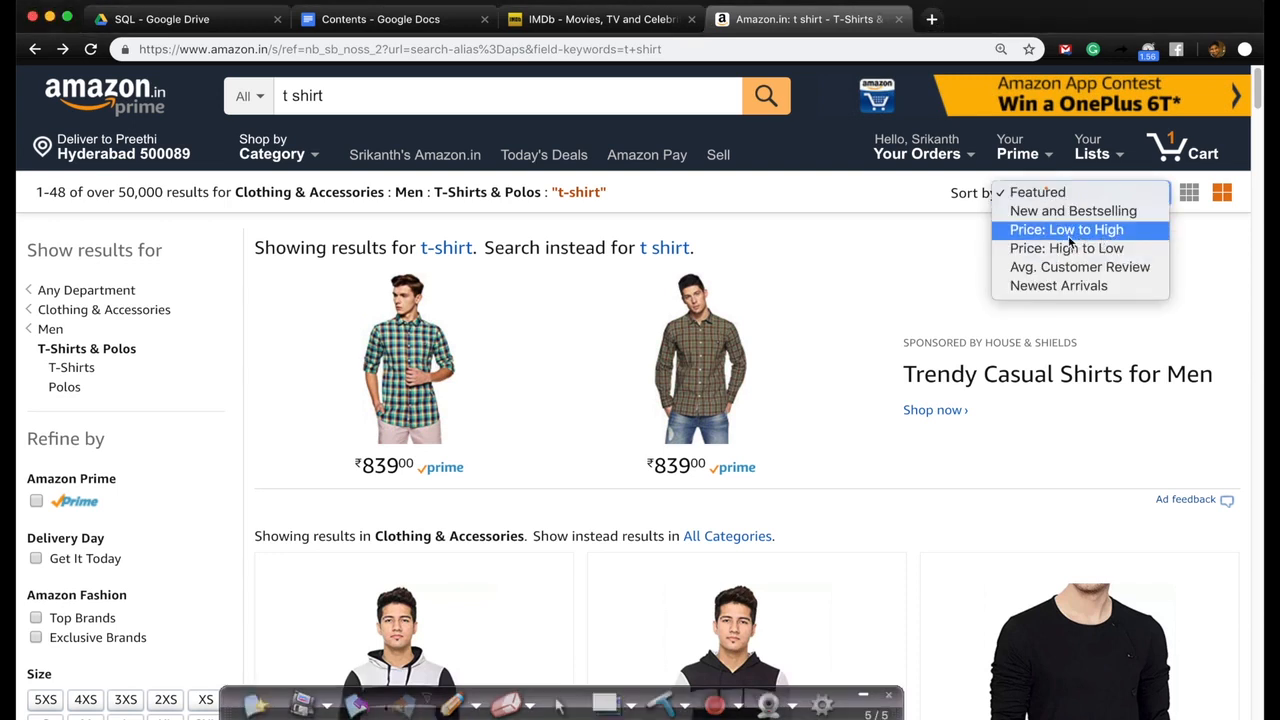
pyautogui.moveTo(1066, 248)
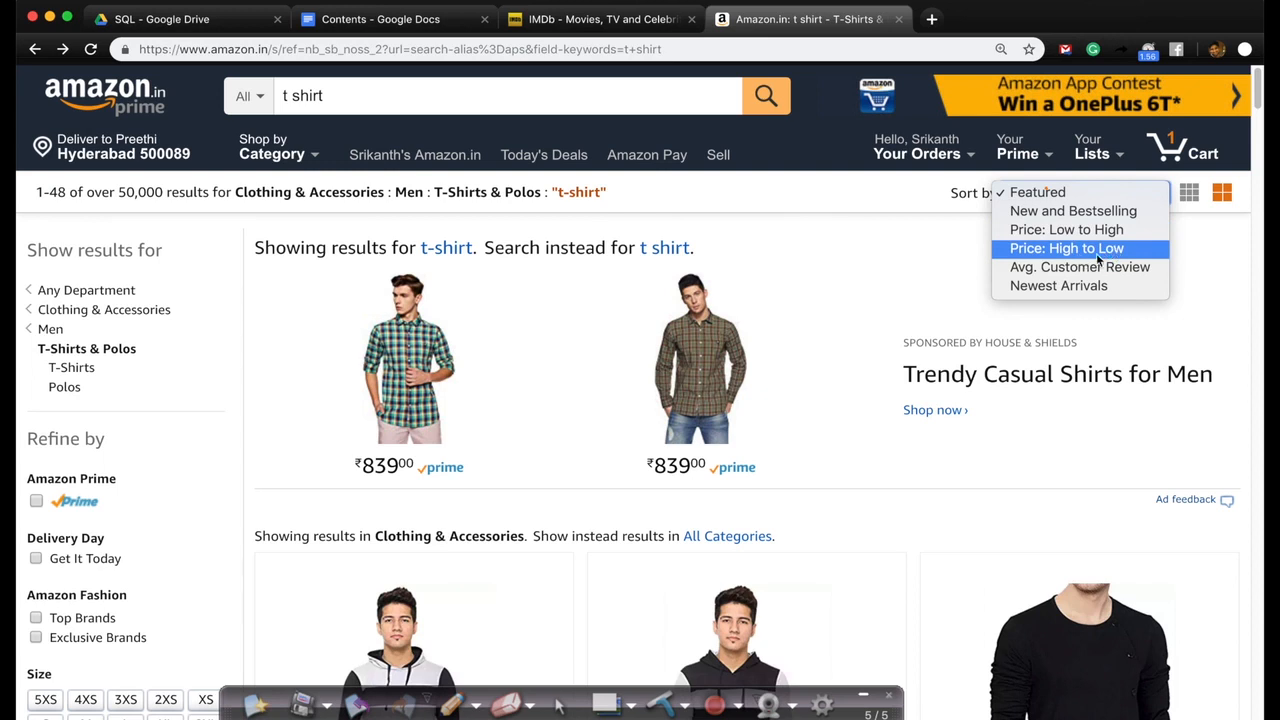
pyautogui.moveTo(1080, 268)
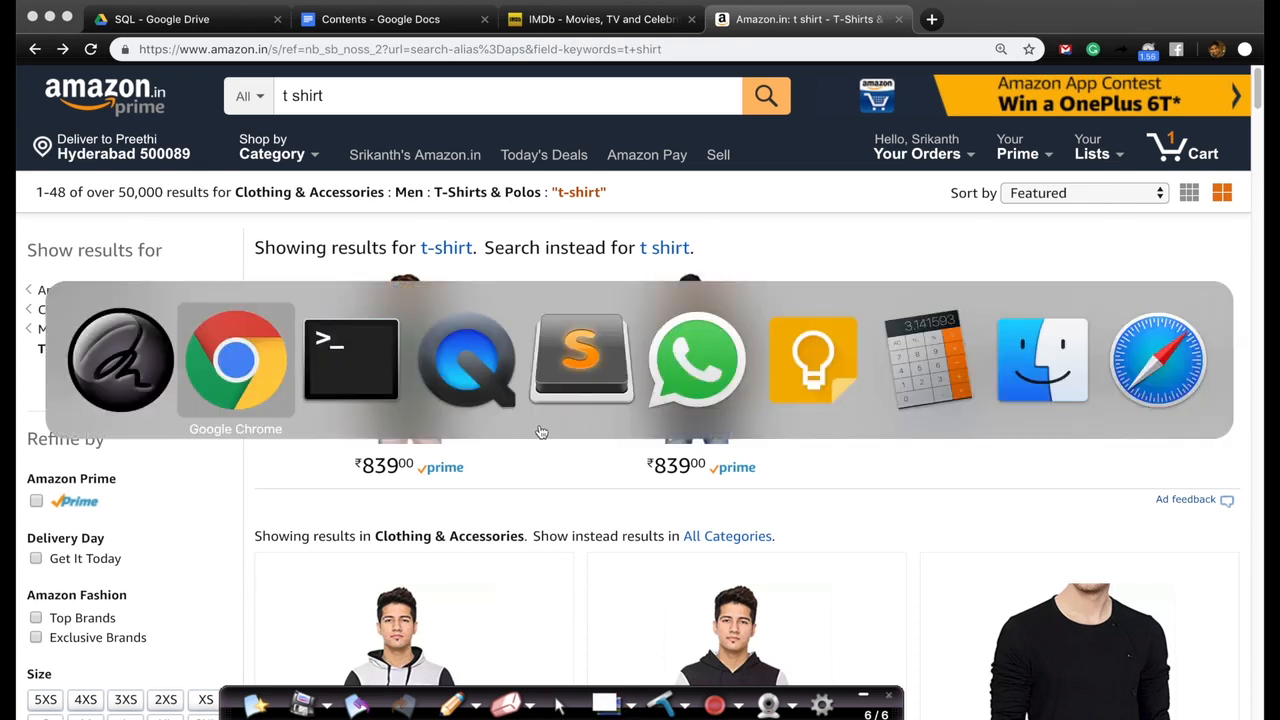
# Step: Run SELECT name,rankscore,year FROM movies ORDER BY year LIMIT 10, listing the oldest 1888 movies first
pyautogui.click(352, 360)
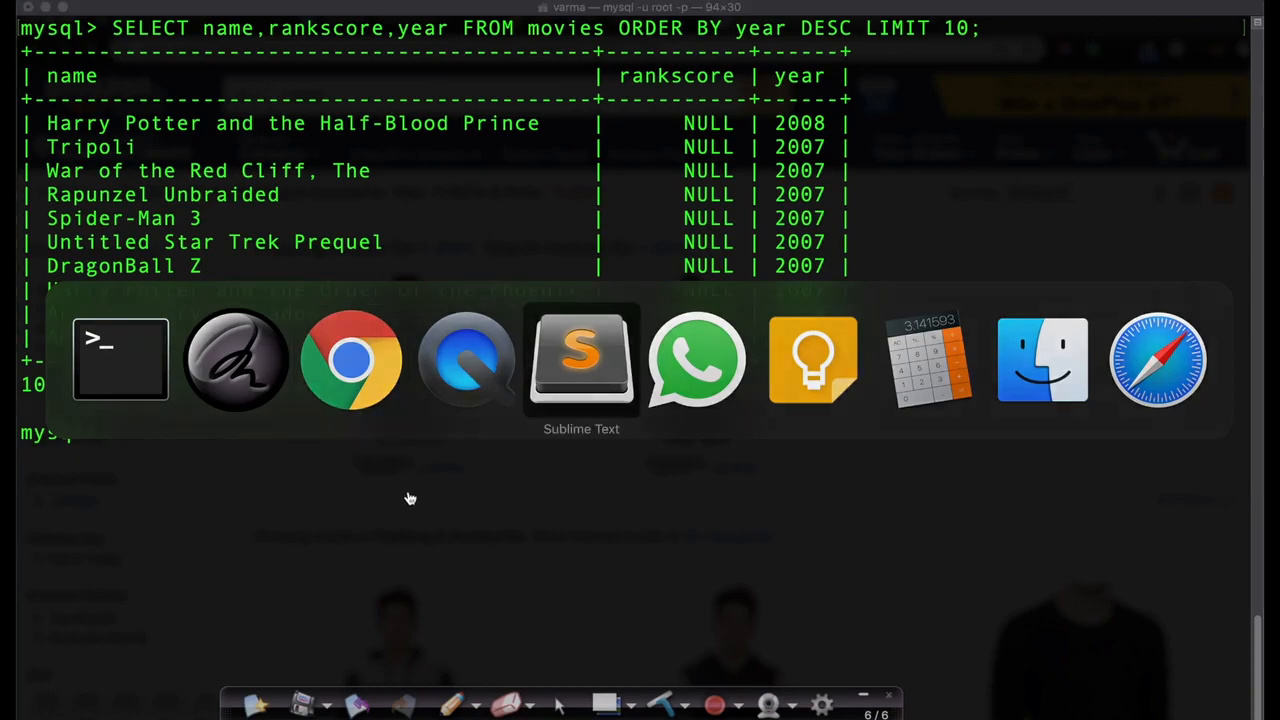
pyautogui.click(580, 360)
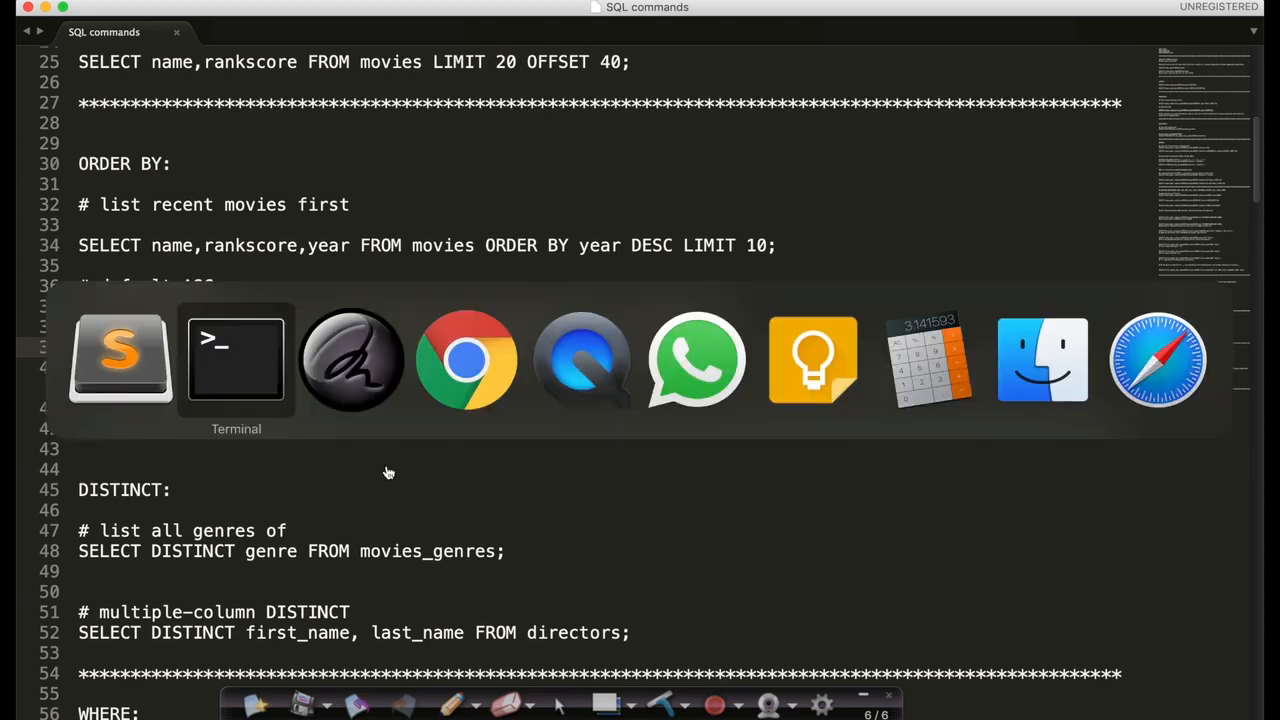
pyautogui.click(236, 358)
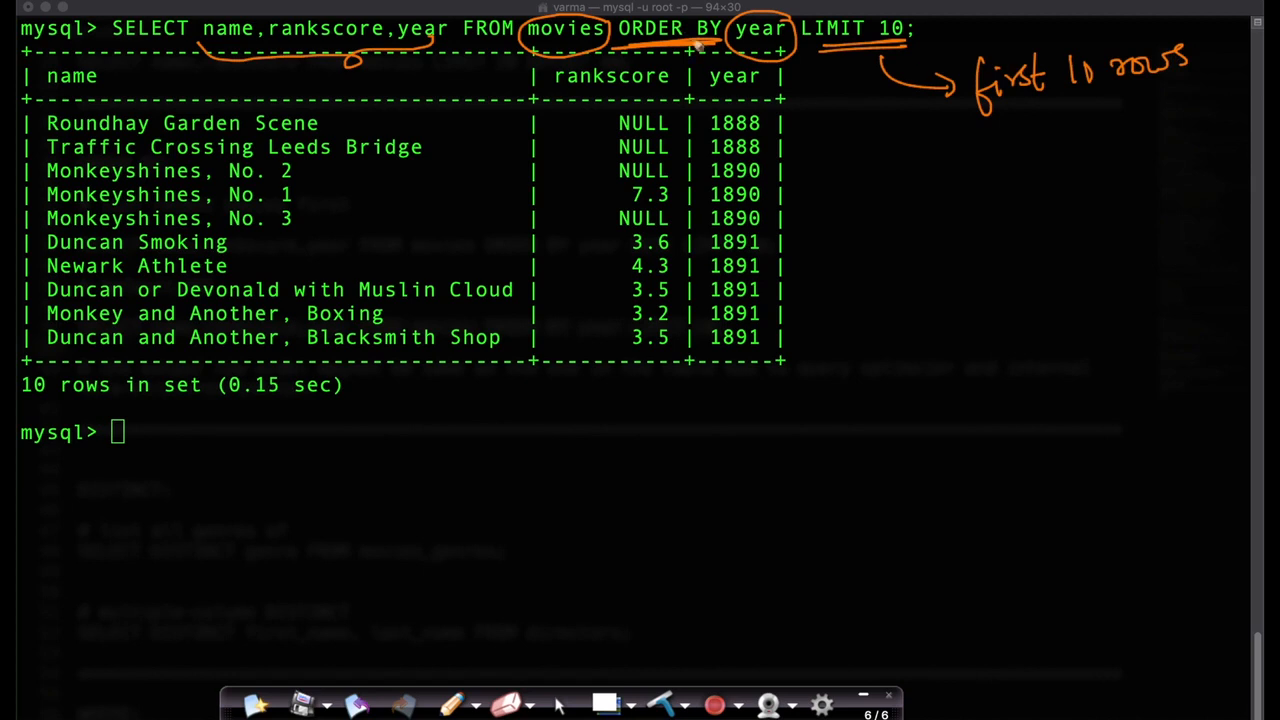
pyautogui.moveTo(850, 258)
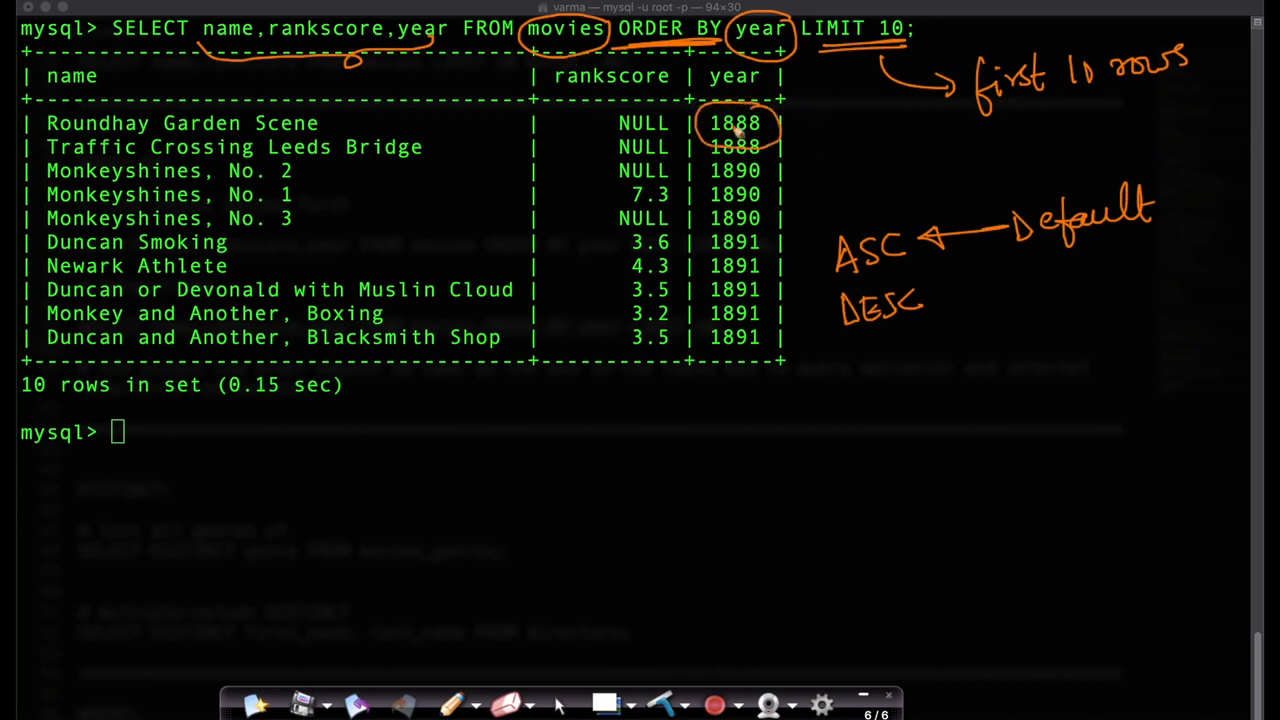
pyautogui.moveTo(770, 210)
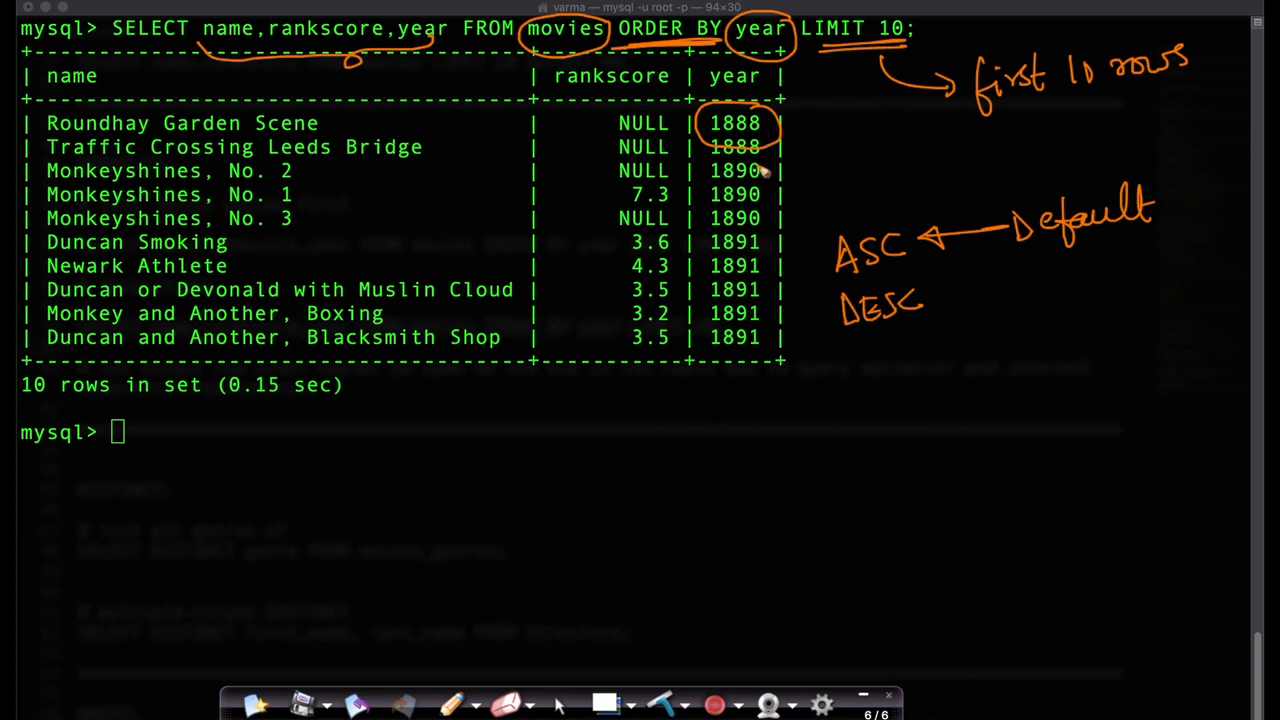
pyautogui.moveTo(744, 156); pyautogui.dragTo(740, 350)
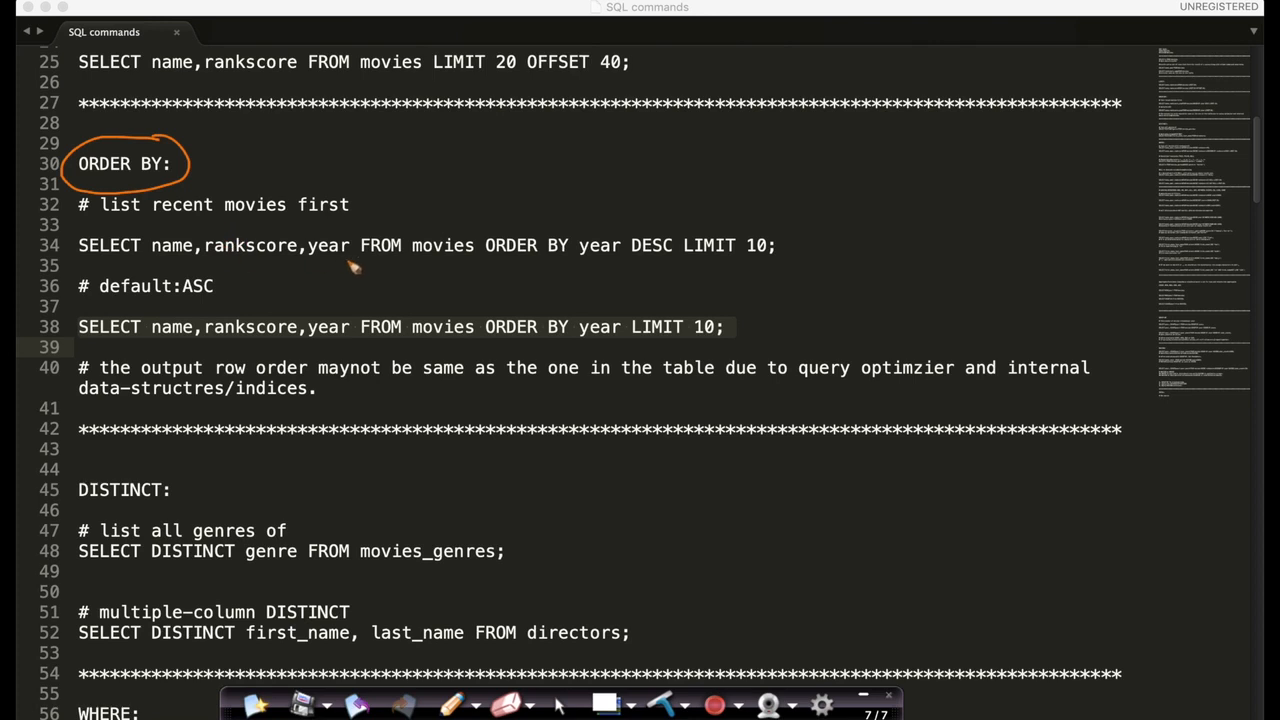
pyautogui.moveTo(322, 204)
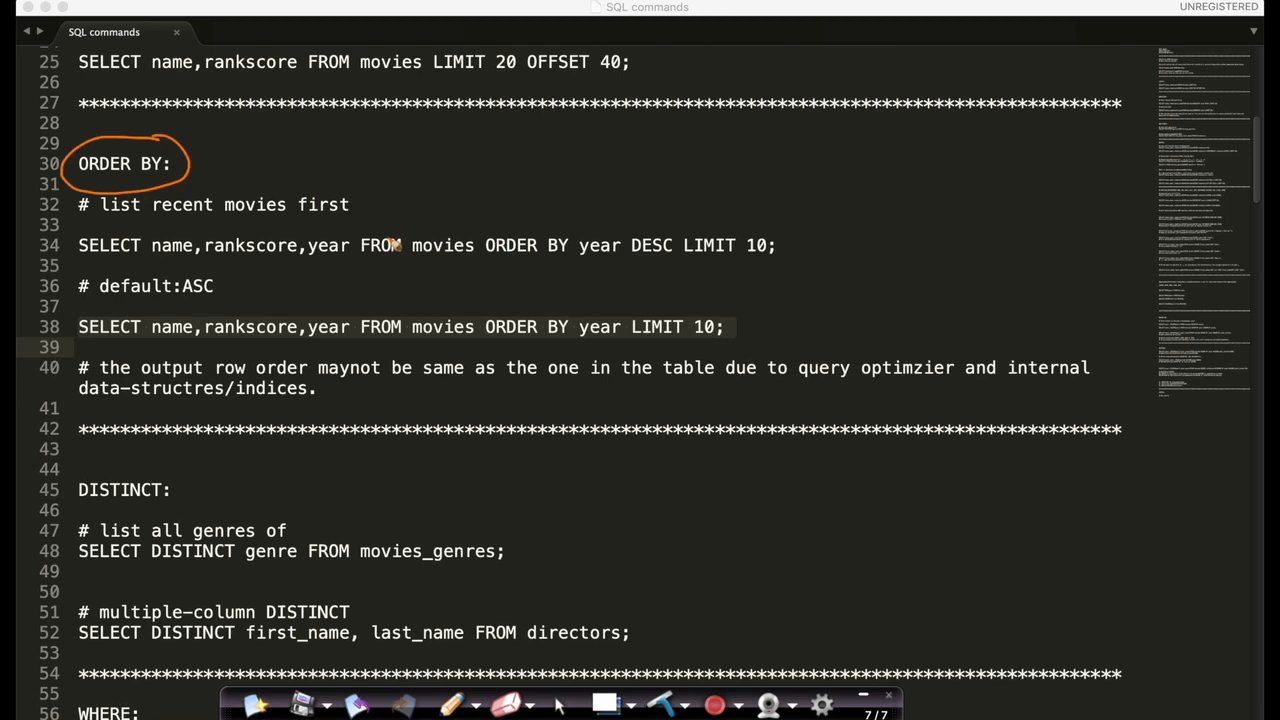
pyautogui.moveTo(378, 248)
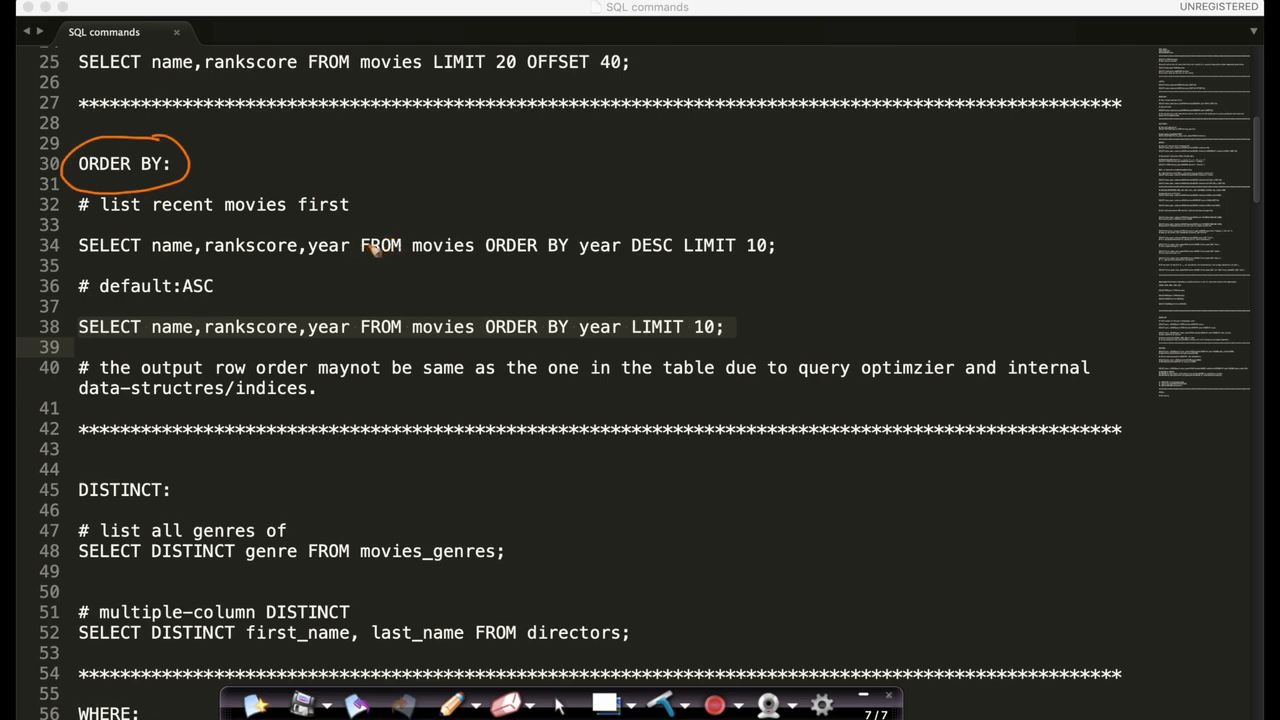
pyautogui.moveTo(140, 388)
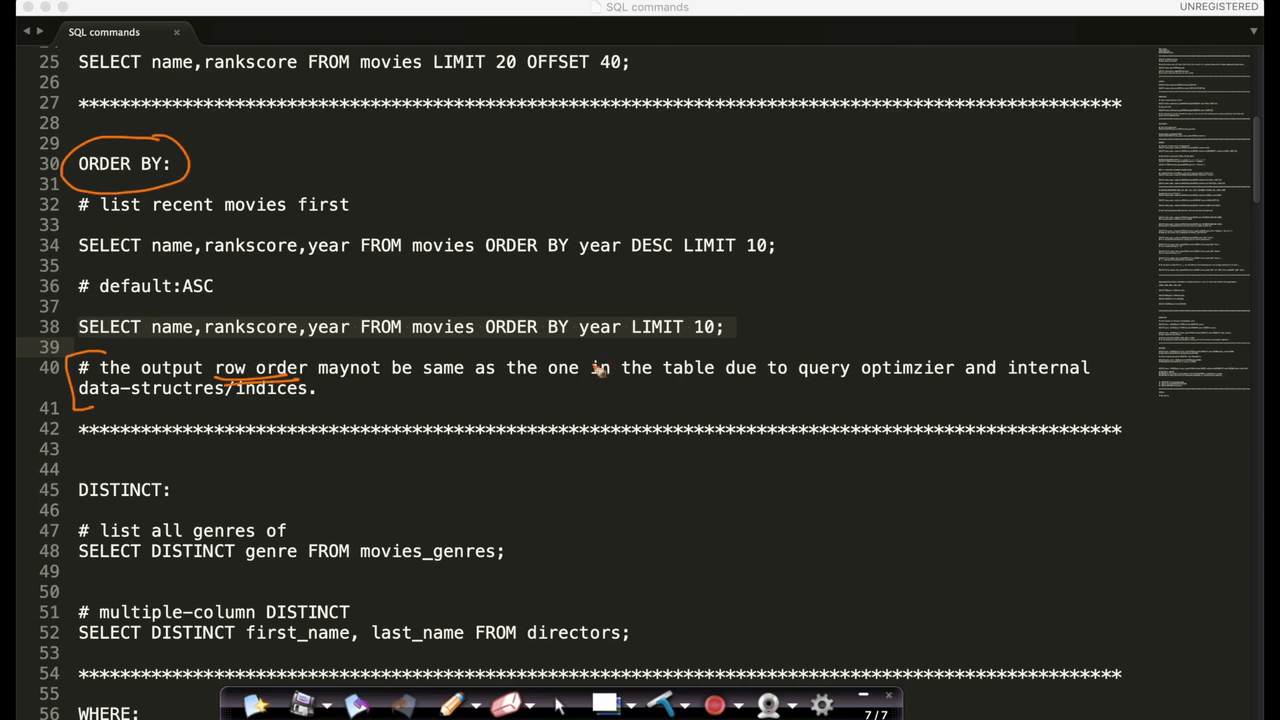
pyautogui.moveTo(544, 392)
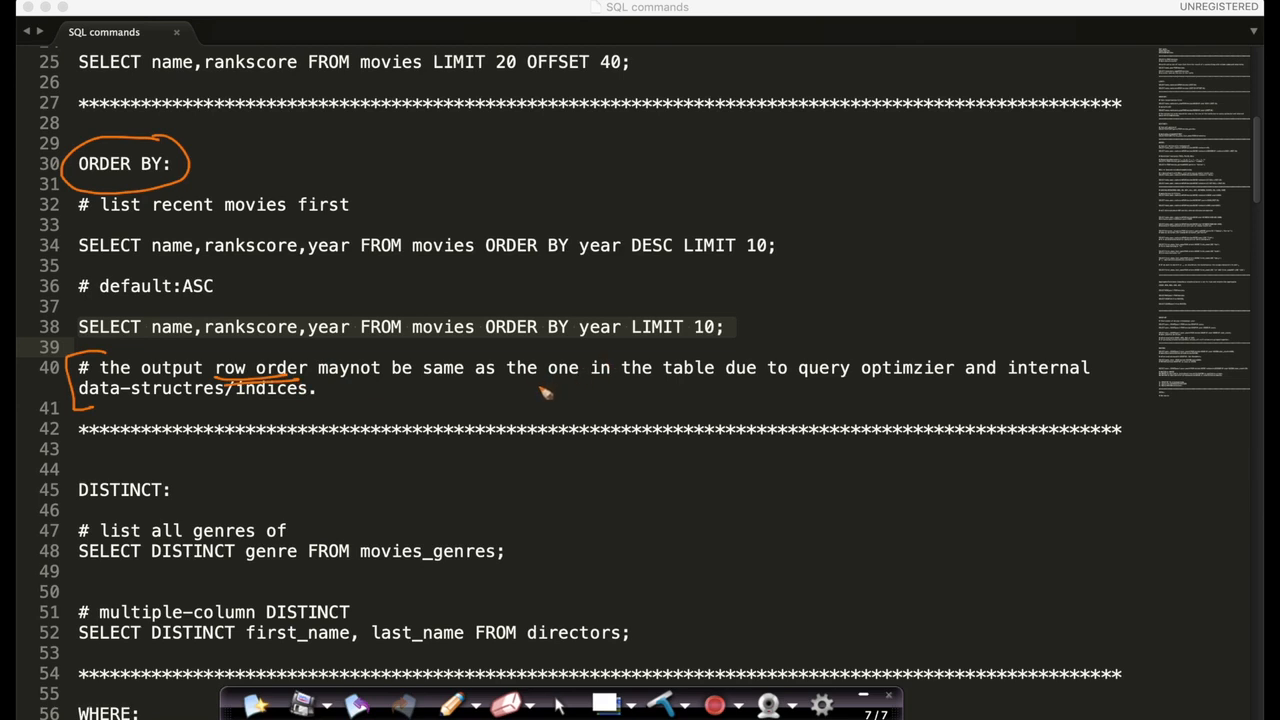
# Step: Highlight the ORDER BY notes on DESC, default ascending, and output order differing due to the query optimizer
pyautogui.moveTo(536, 384); pyautogui.dragTo(716, 384)
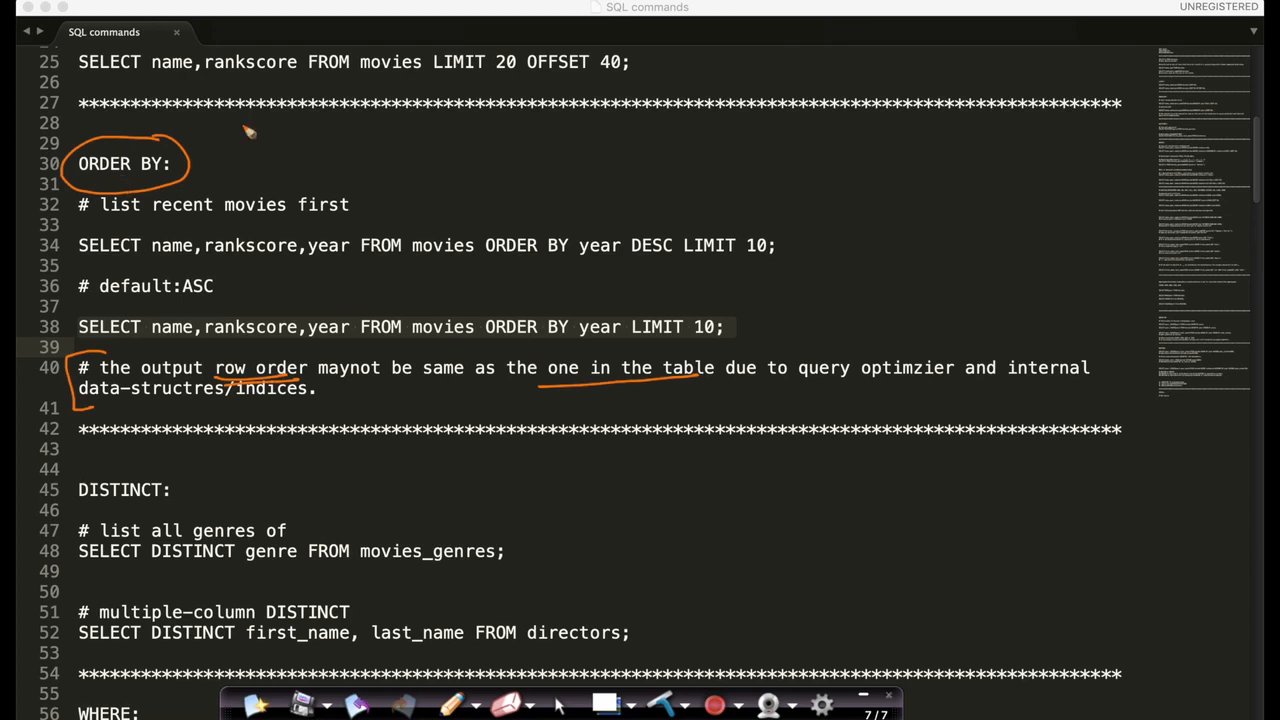
pyautogui.moveTo(832, 188)
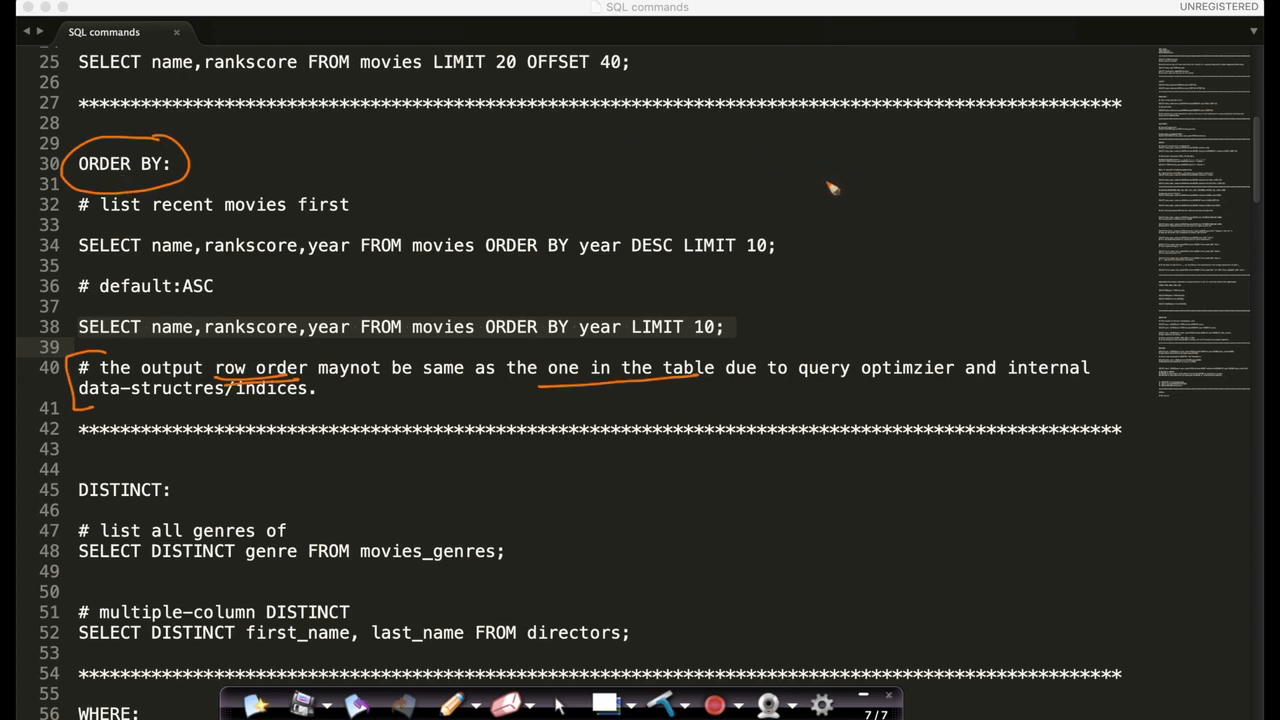
pyautogui.moveTo(828, 176); pyautogui.dragTo(870, 164)
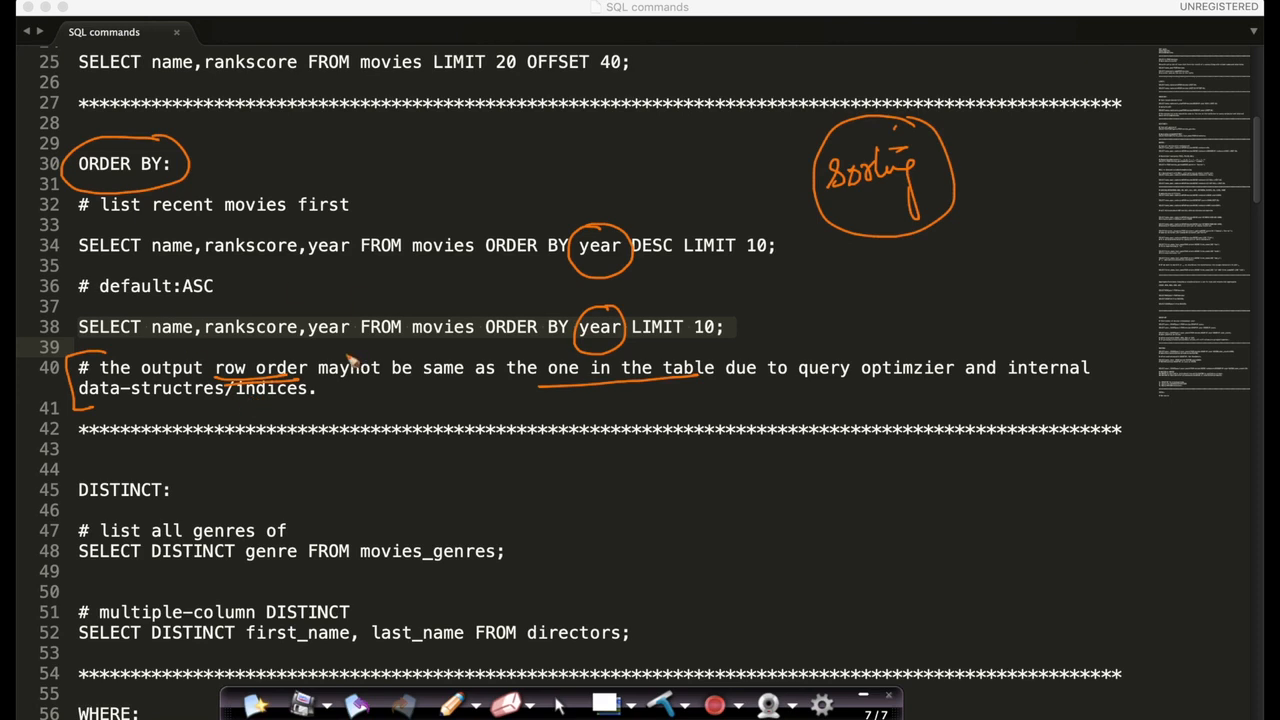
pyautogui.moveTo(418, 404)
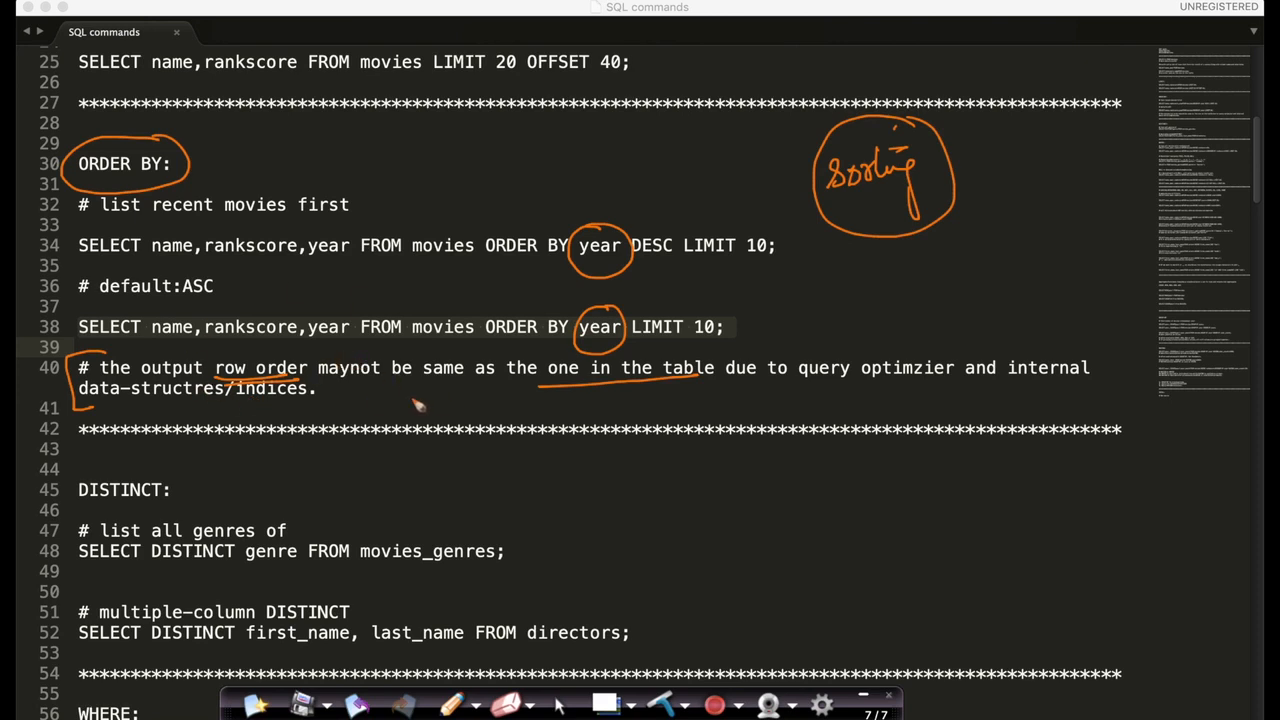
pyautogui.moveTo(676, 352)
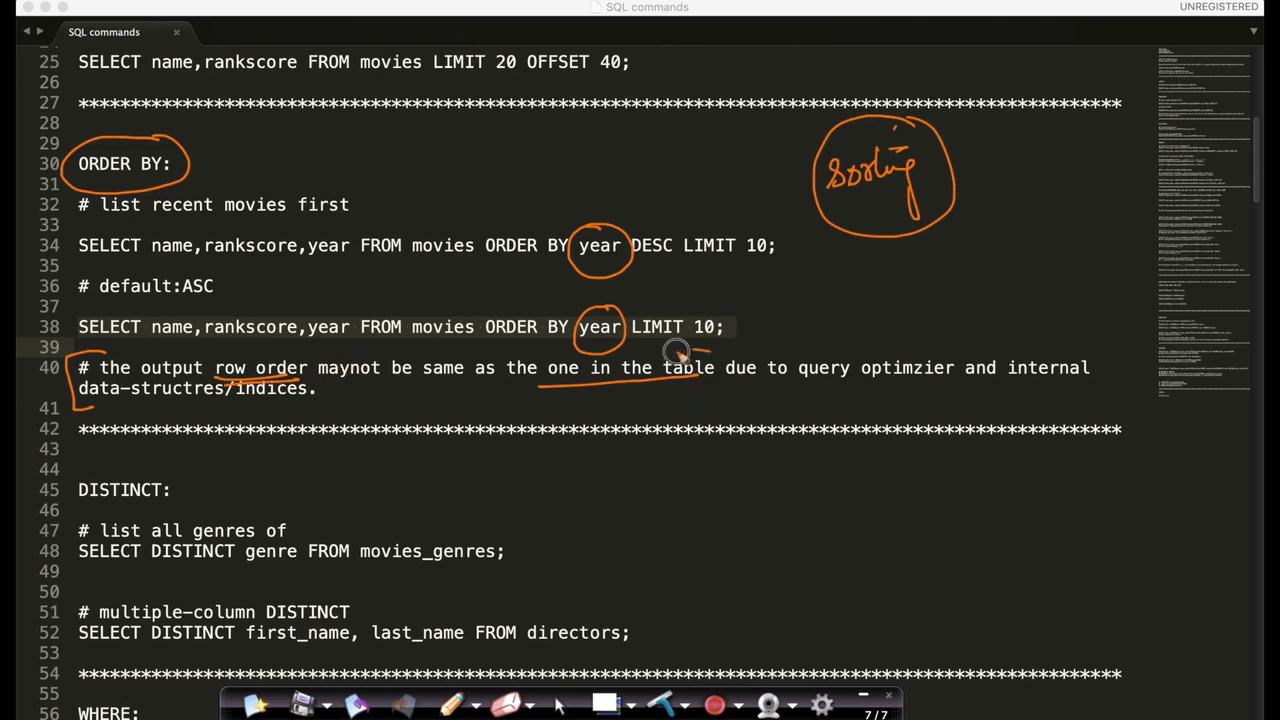
pyautogui.moveTo(670, 350); pyautogui.dragTo(700, 390)
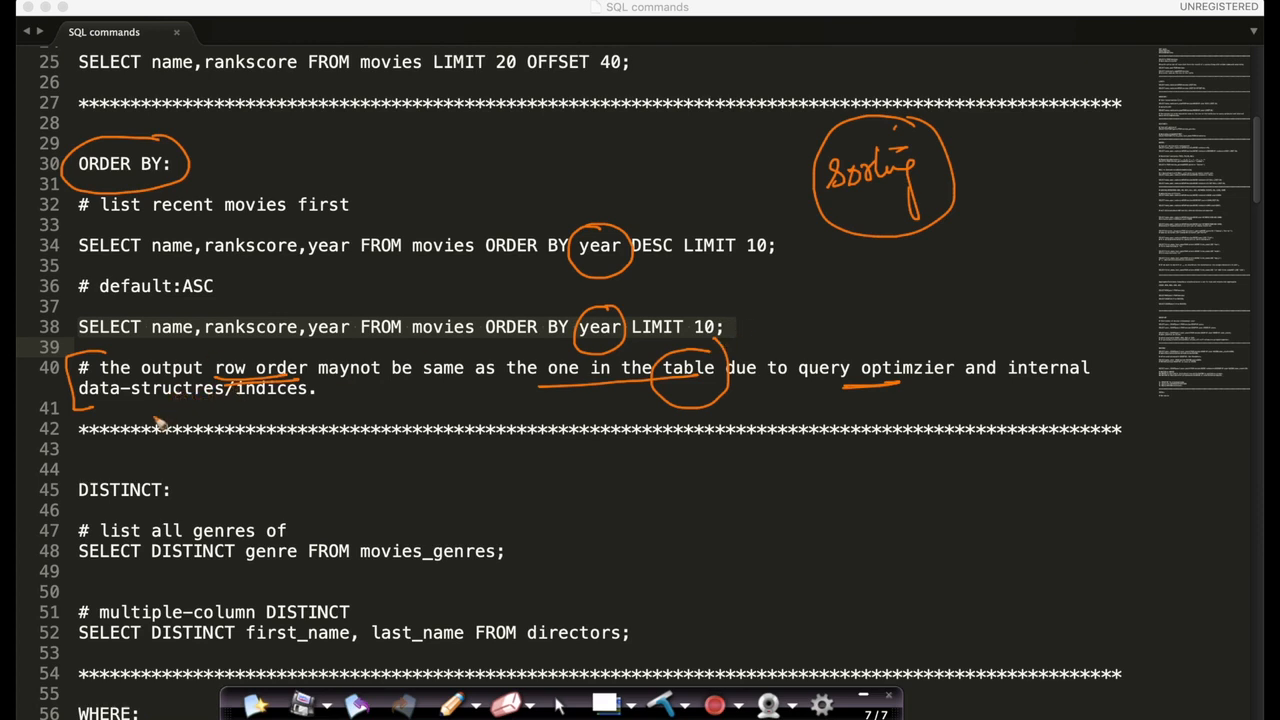
pyautogui.moveTo(212, 160)
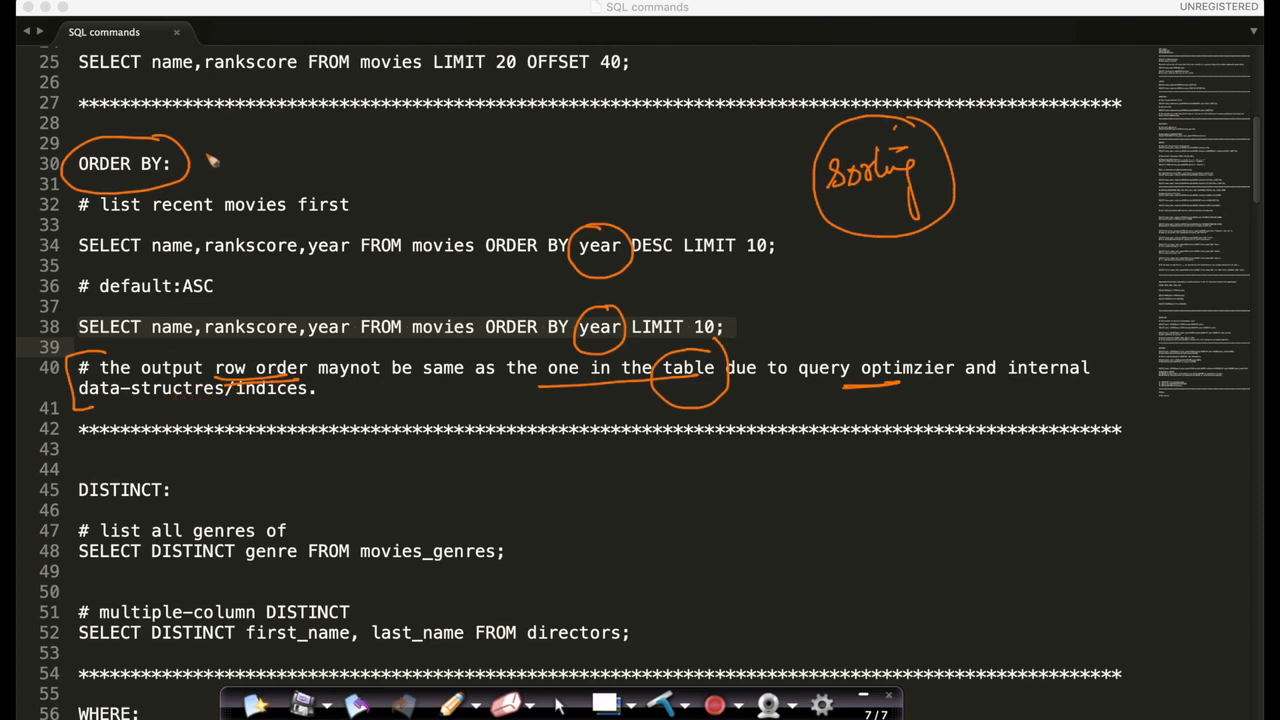